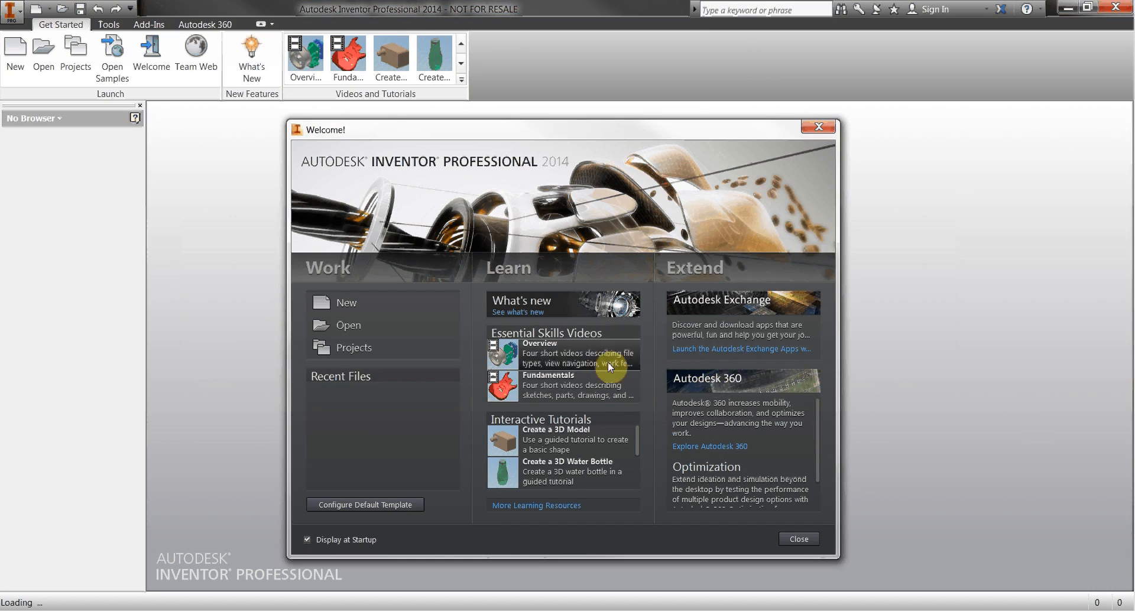
mouse_move(326, 302)
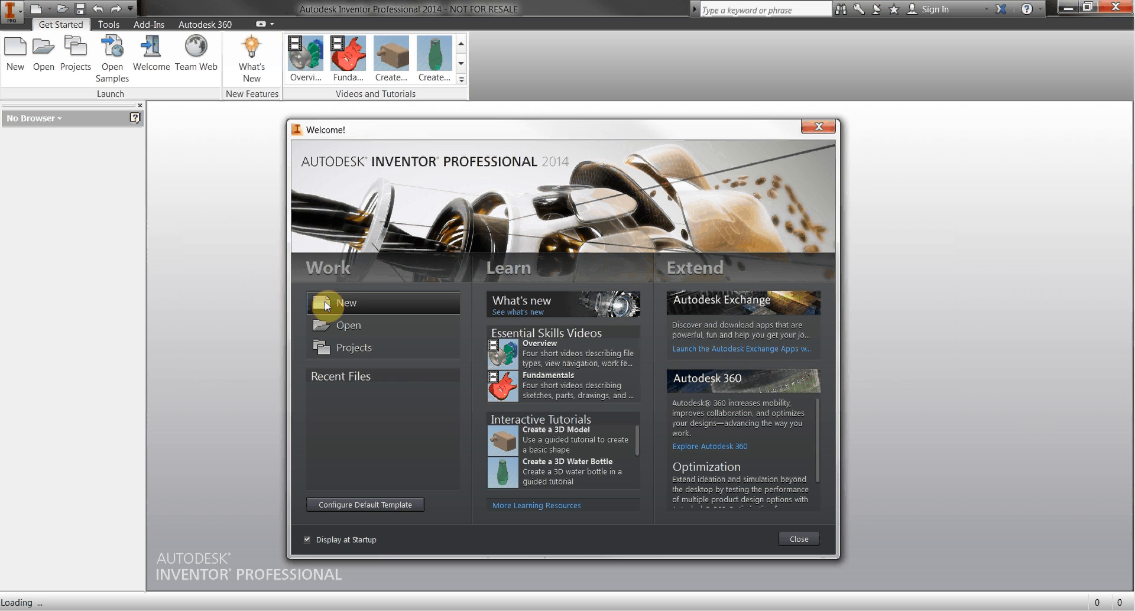
Create a new part file from the Standard part template.
click(347, 302)
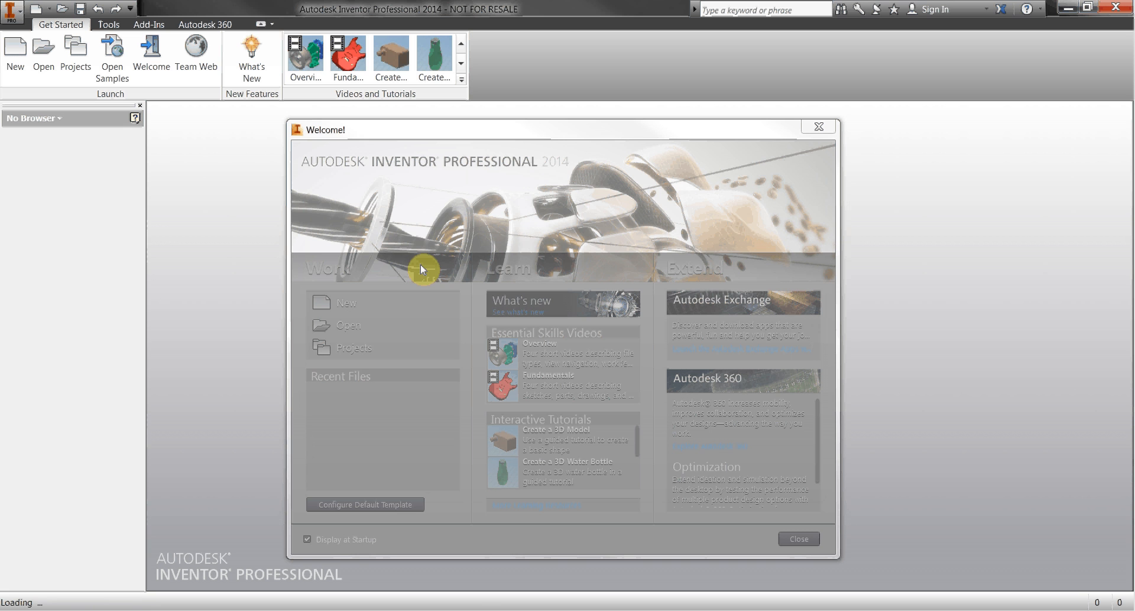
click(346, 302)
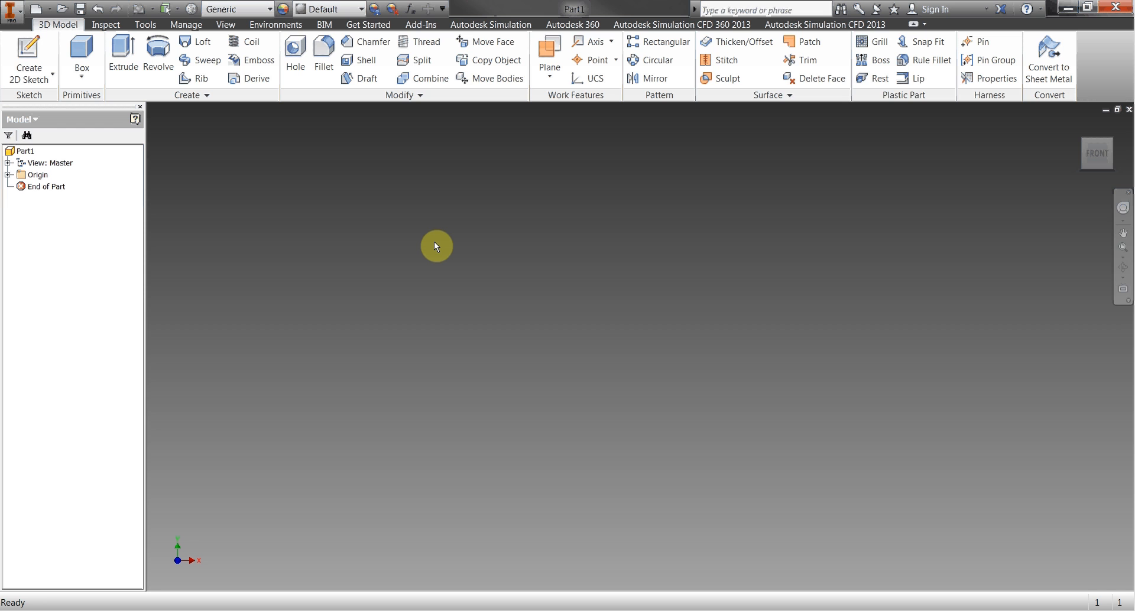
Sketch a rectangle and extrude it into the solid block Extrusion1.
click(81, 57)
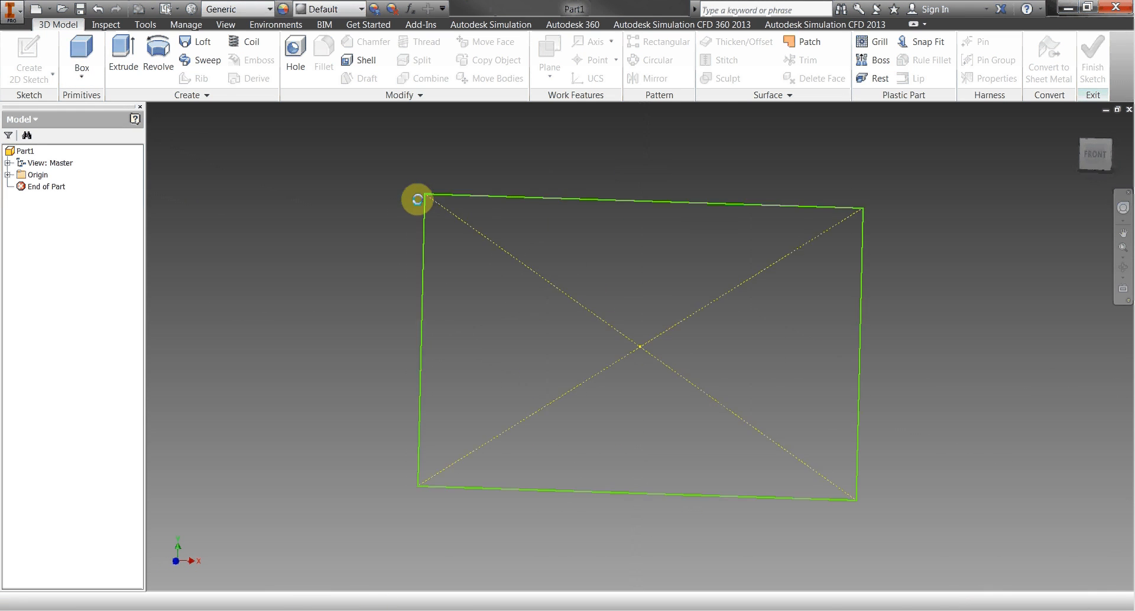
click(122, 52)
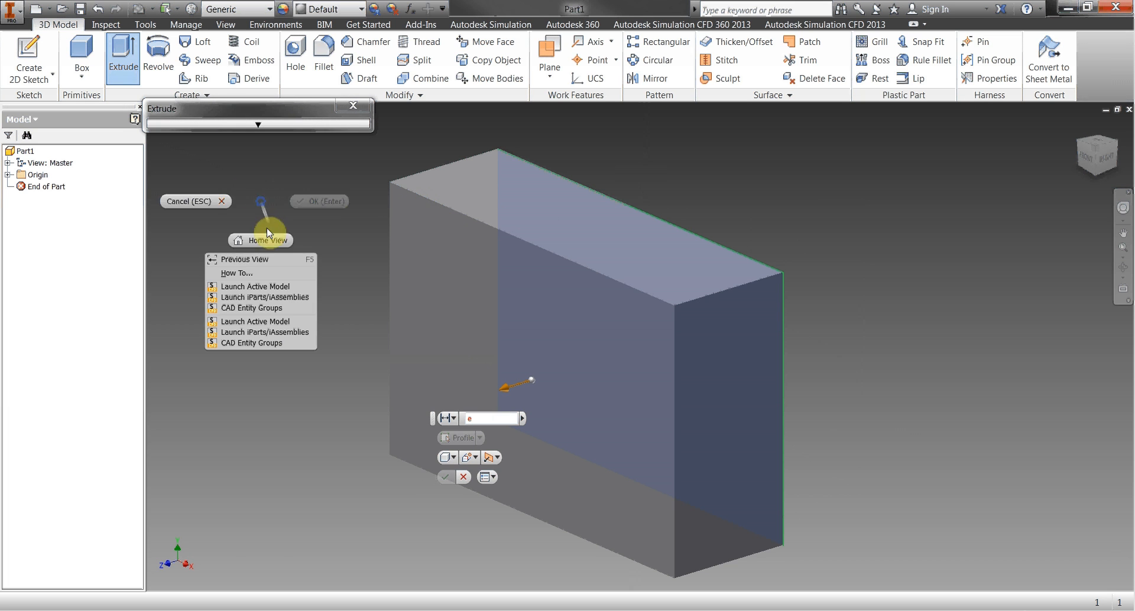
mouse_move(439, 458)
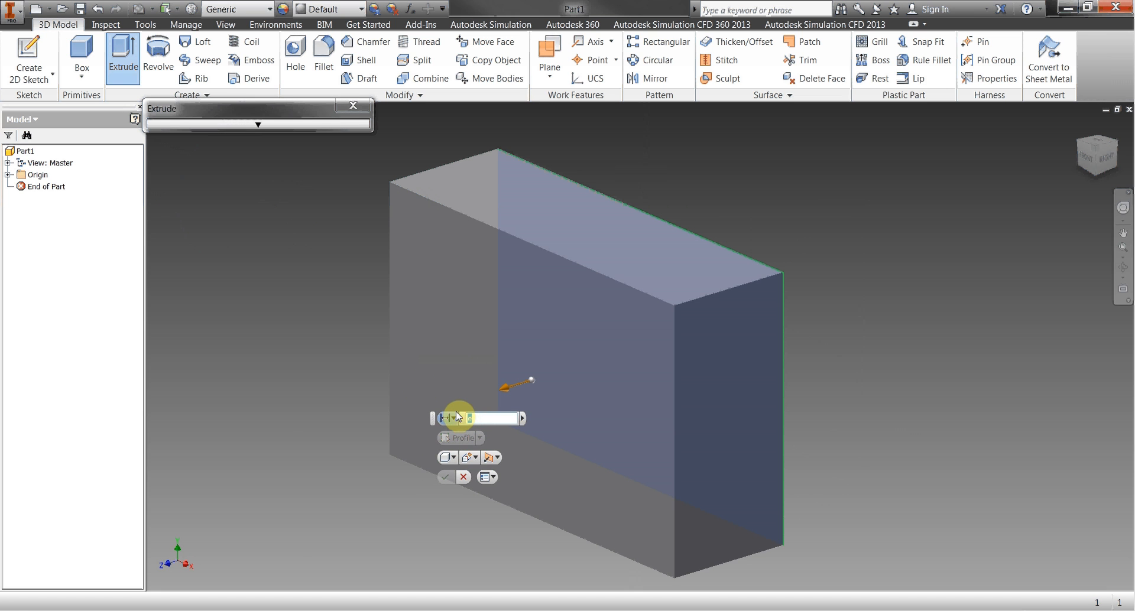
click(446, 476)
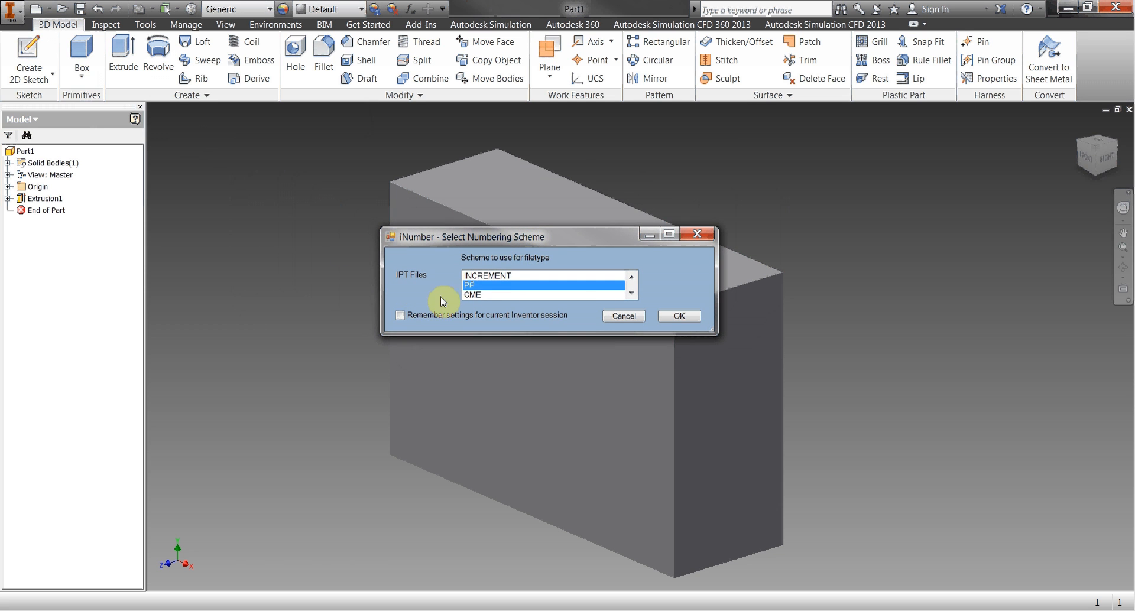
Choose INCREMENT numbering, remembered for the session, and start saving the block as 00001.ipt.
click(473, 295)
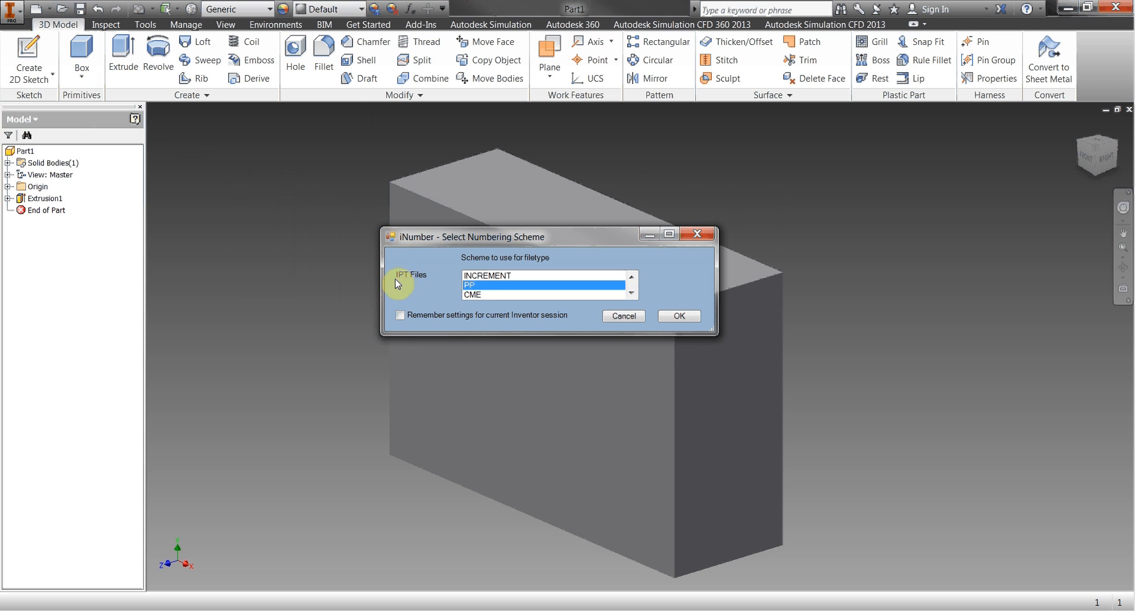
mouse_move(518, 286)
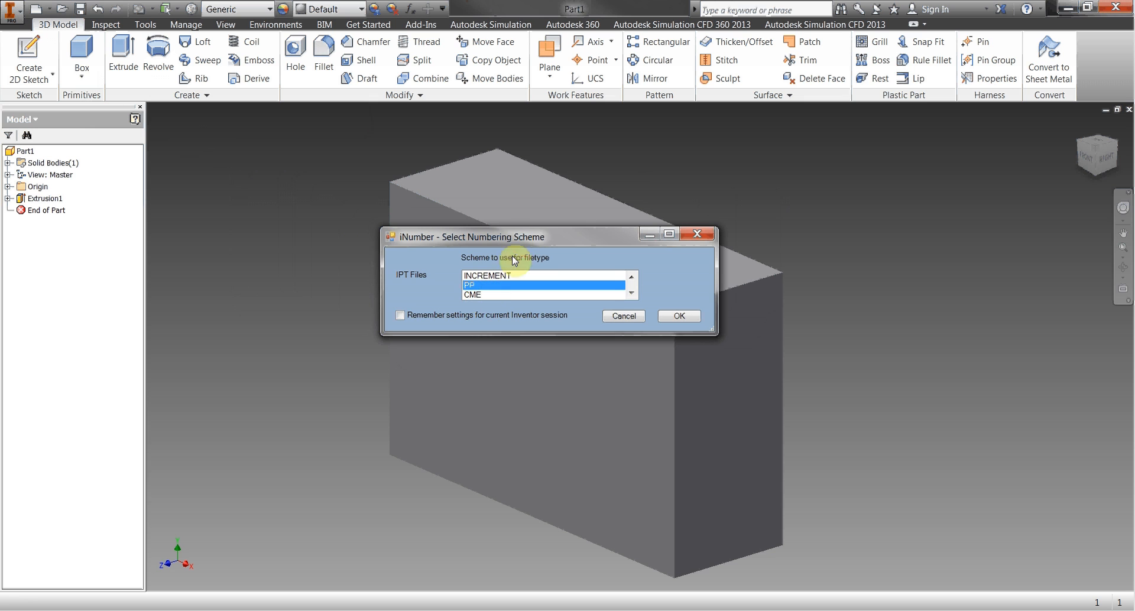
drag(506, 237, 575, 244)
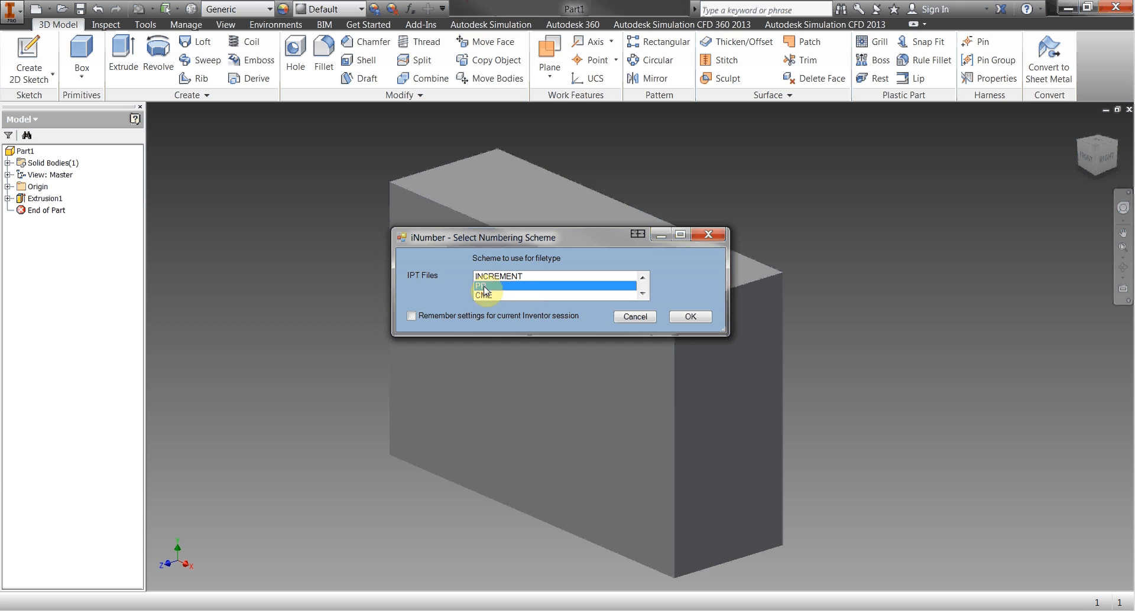
click(557, 284)
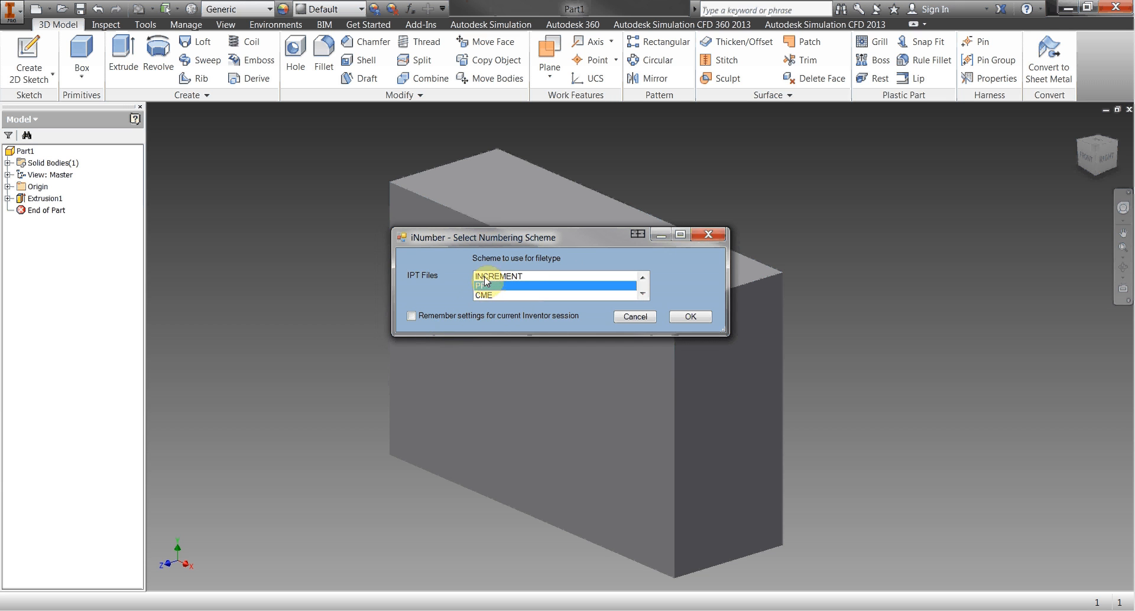
click(497, 276)
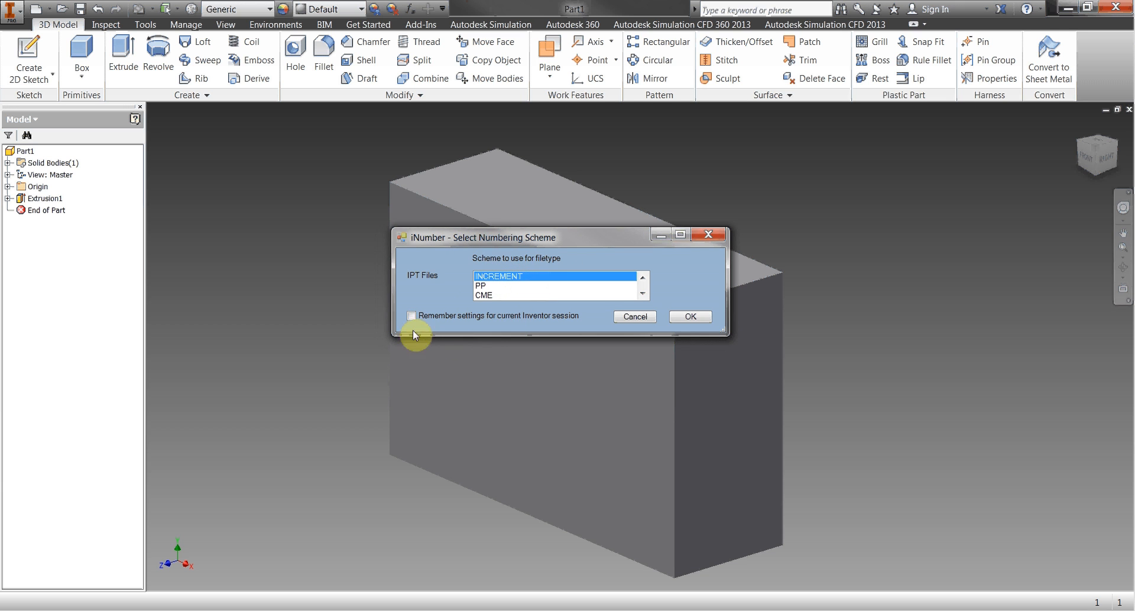
click(411, 316)
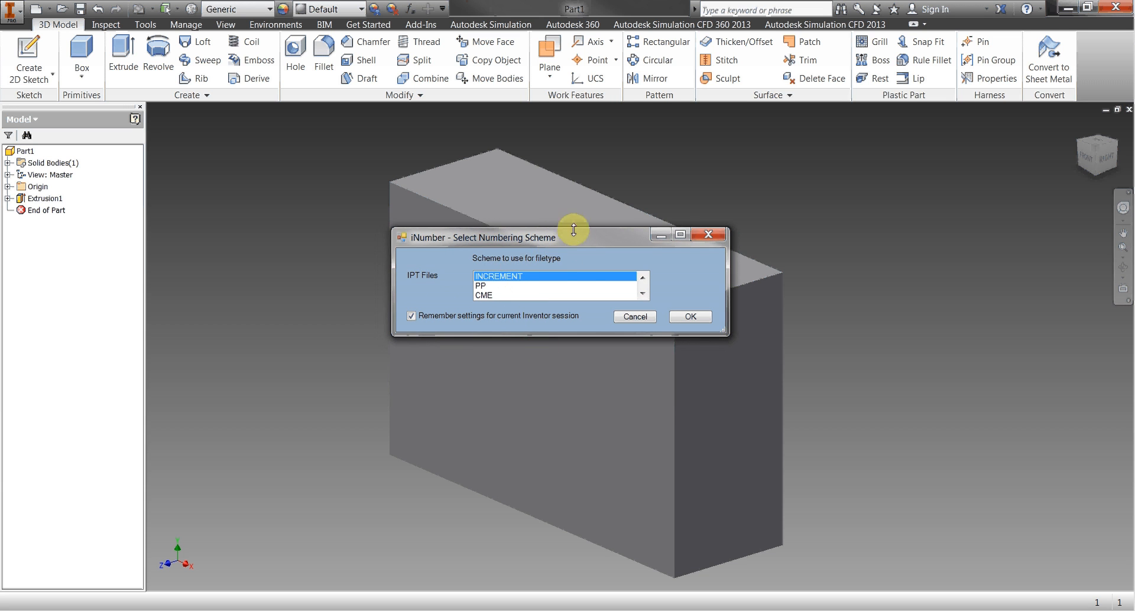
mouse_move(542, 333)
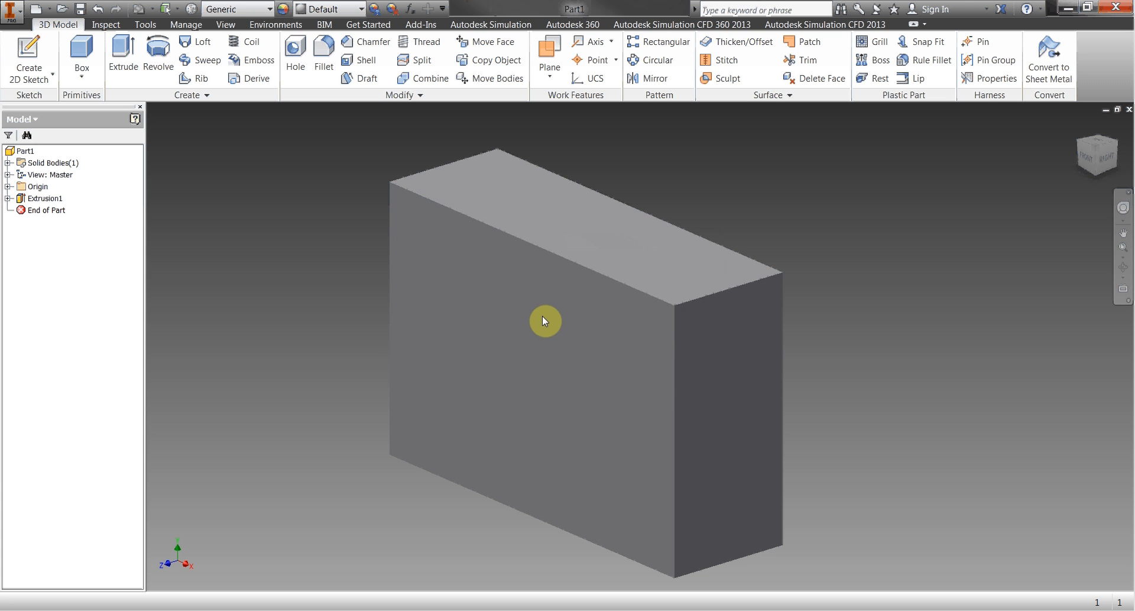
click(80, 8)
text(00001.ipt)
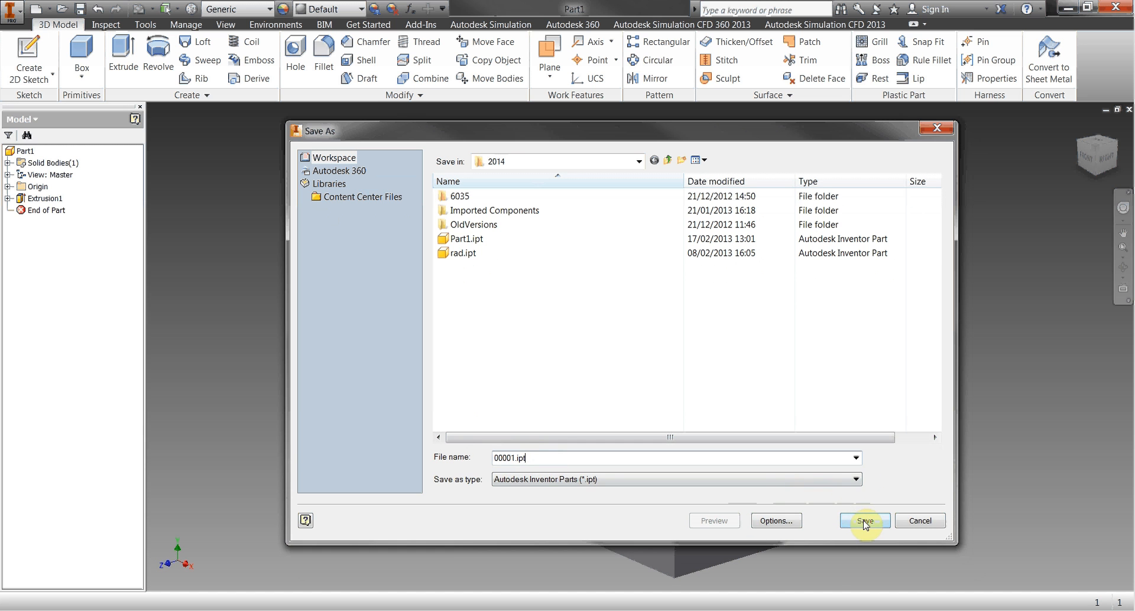
Save the block part as 00001.ipt.
click(863, 520)
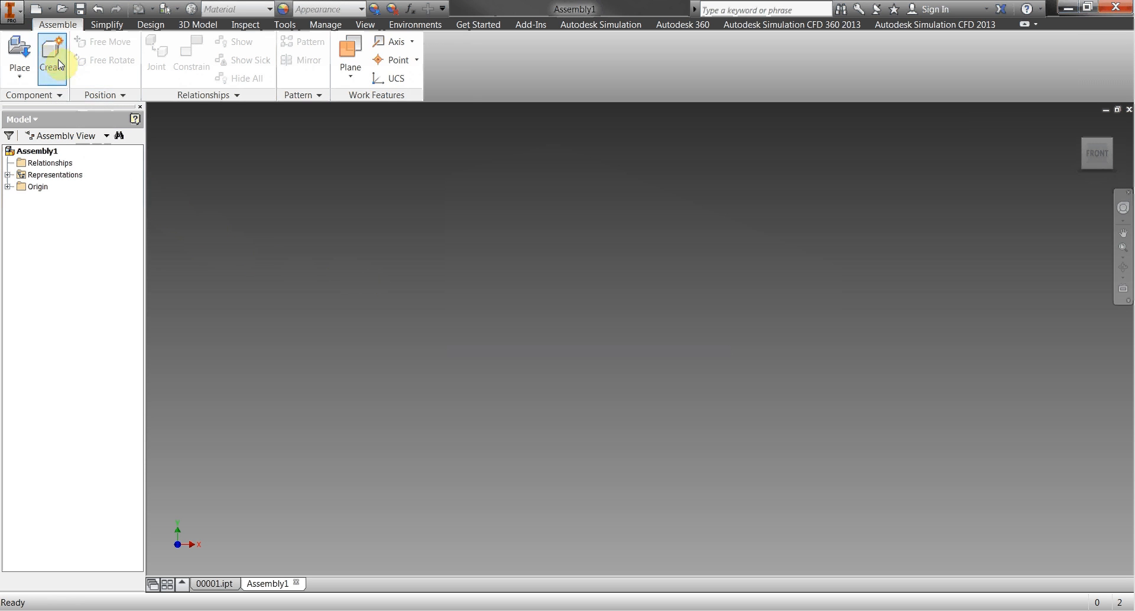
mouse_move(123, 197)
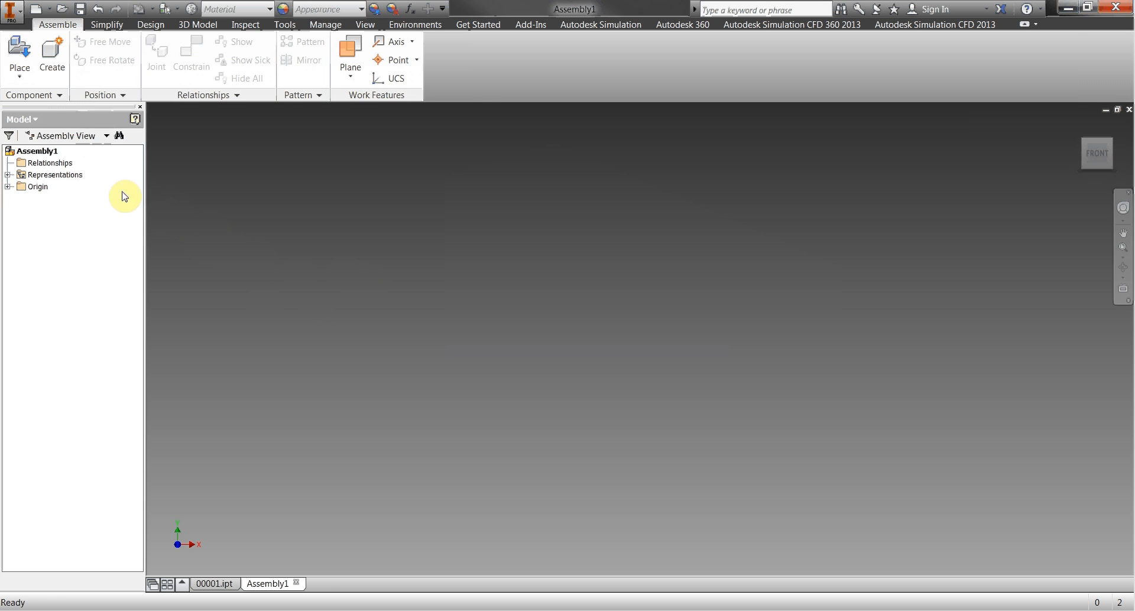
Create in-place component PP0005 with Reference BOM structure and pick its sketch plane.
click(51, 52)
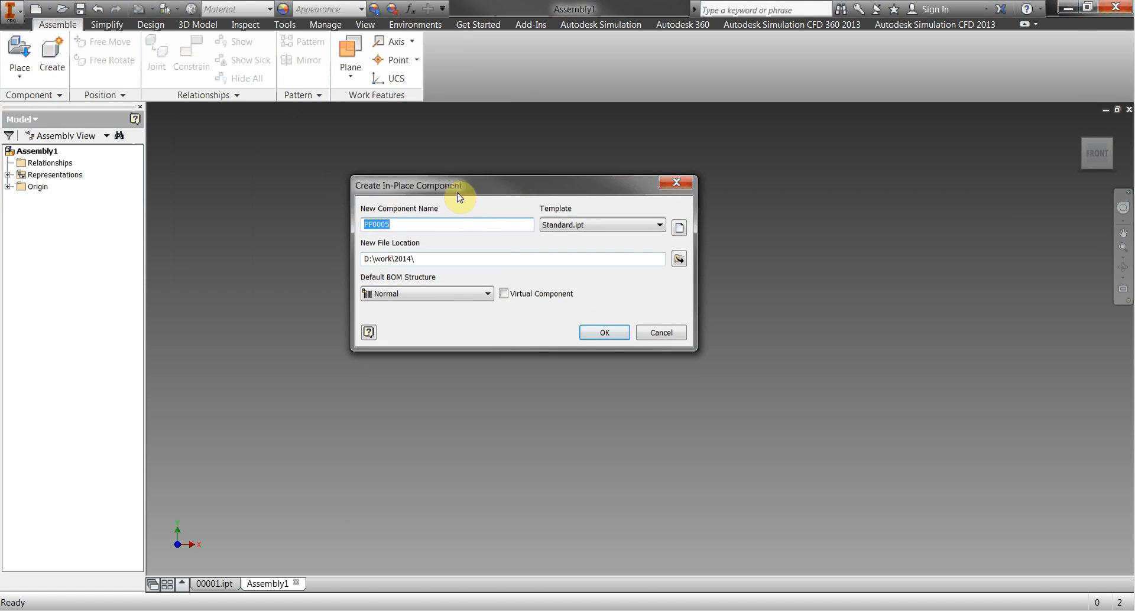
click(487, 293)
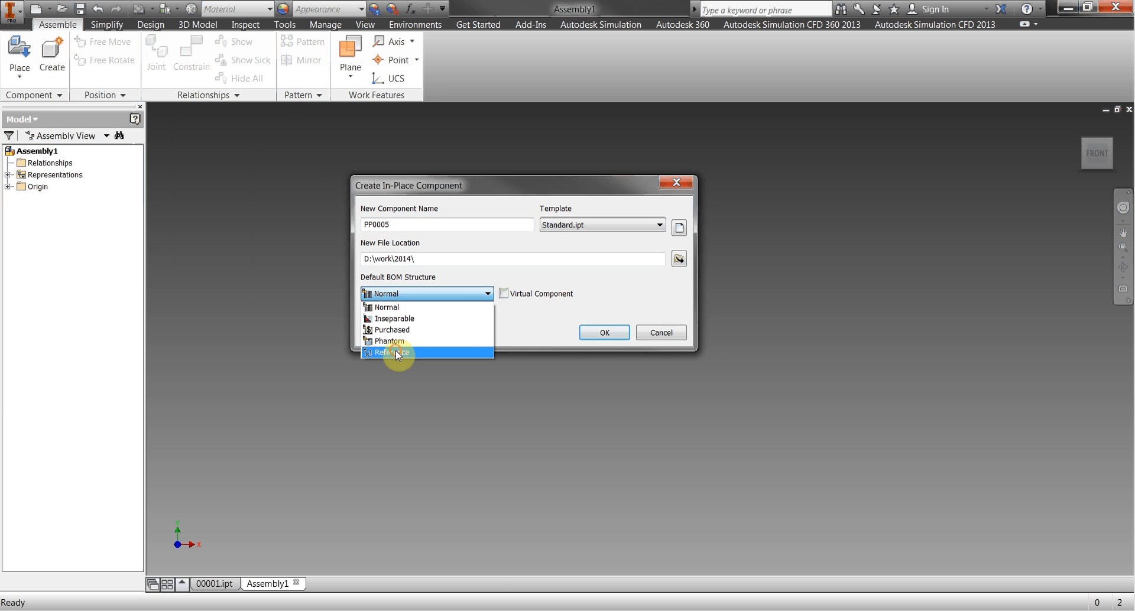
click(390, 352)
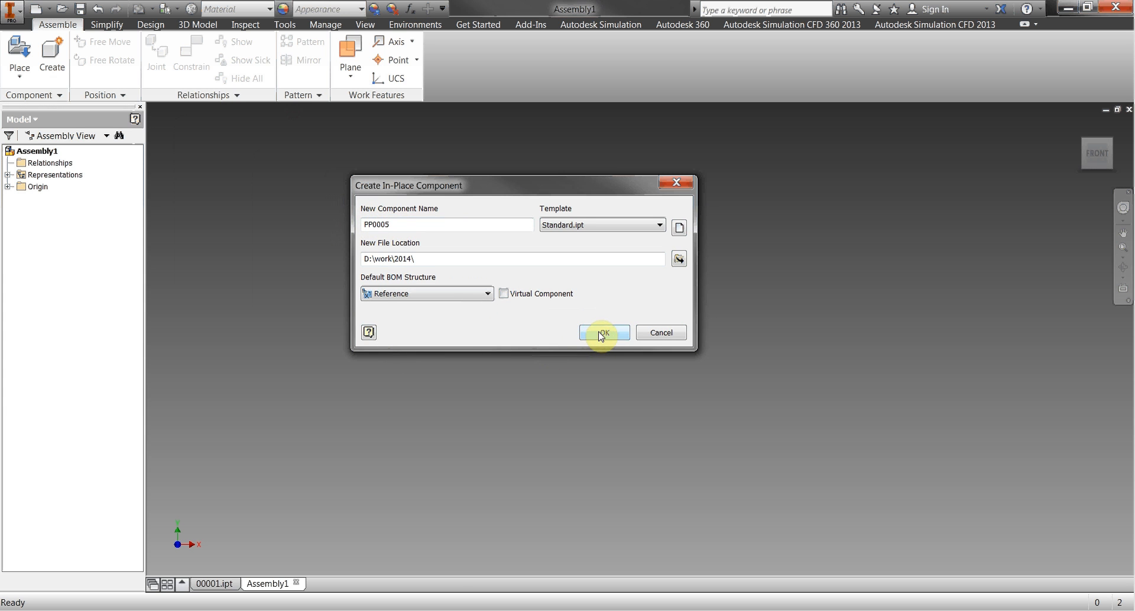
click(603, 333)
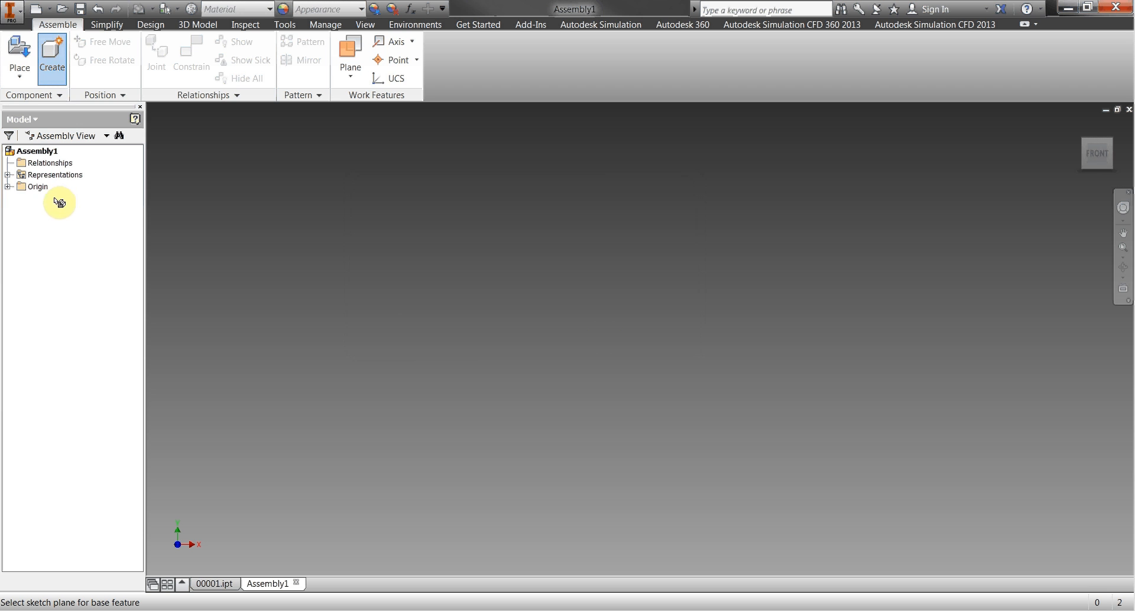
click(54, 222)
text(75)
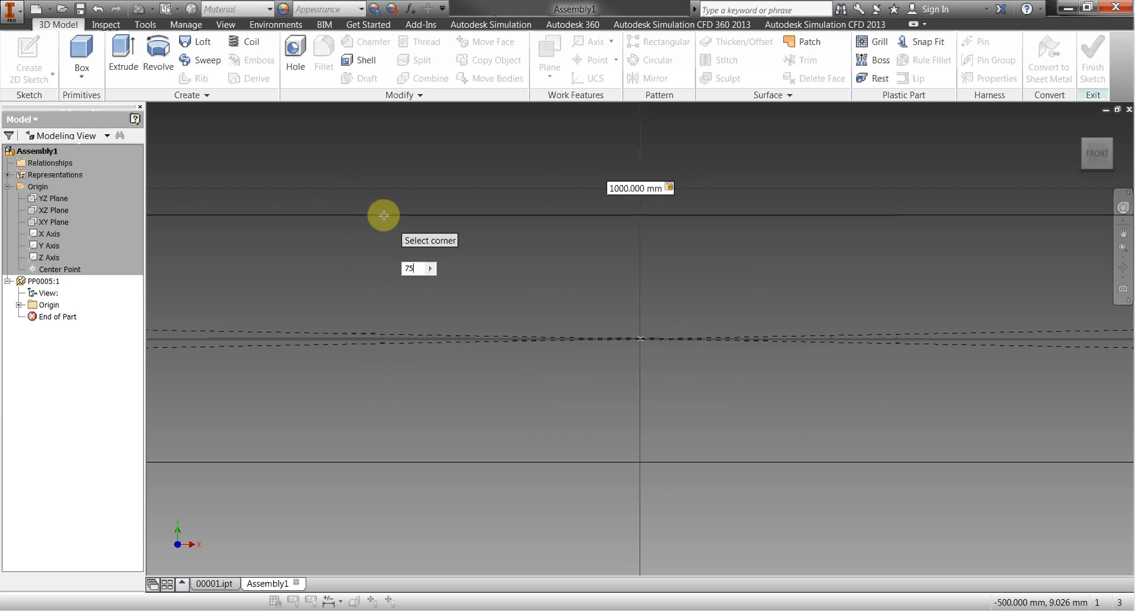
Extrude the PP0005 rectangle by 750 into a block and pan across it.
click(122, 54)
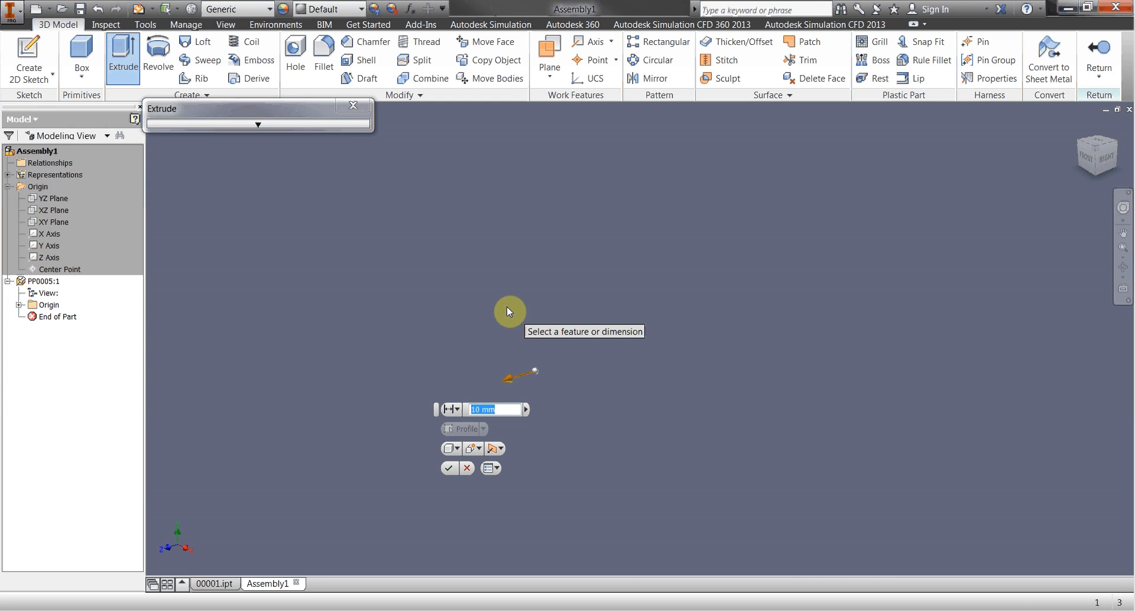
text(e750)
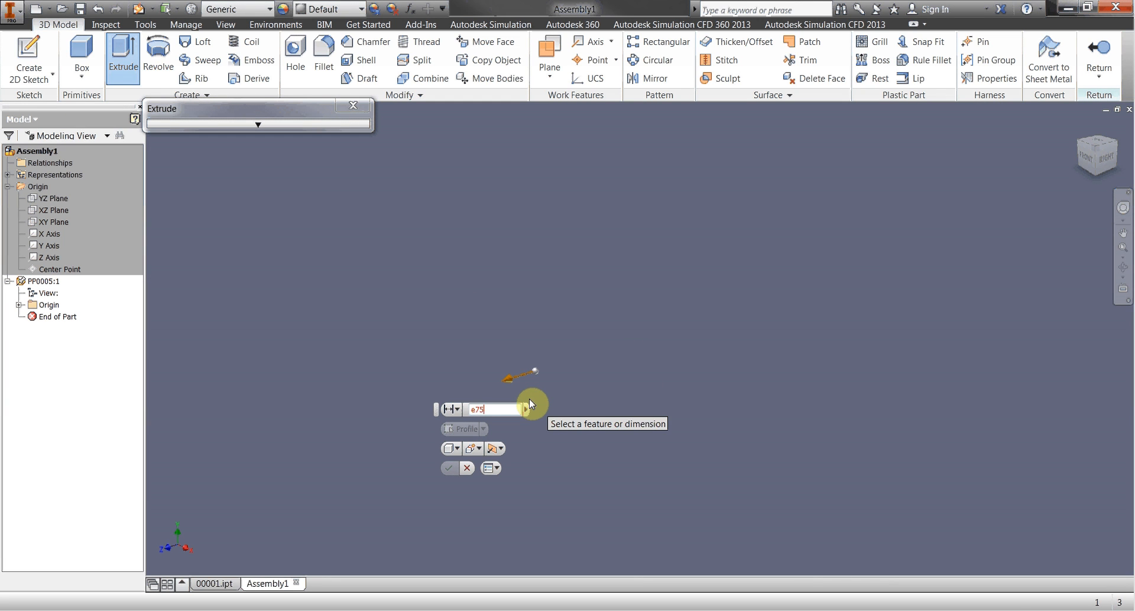
click(448, 468)
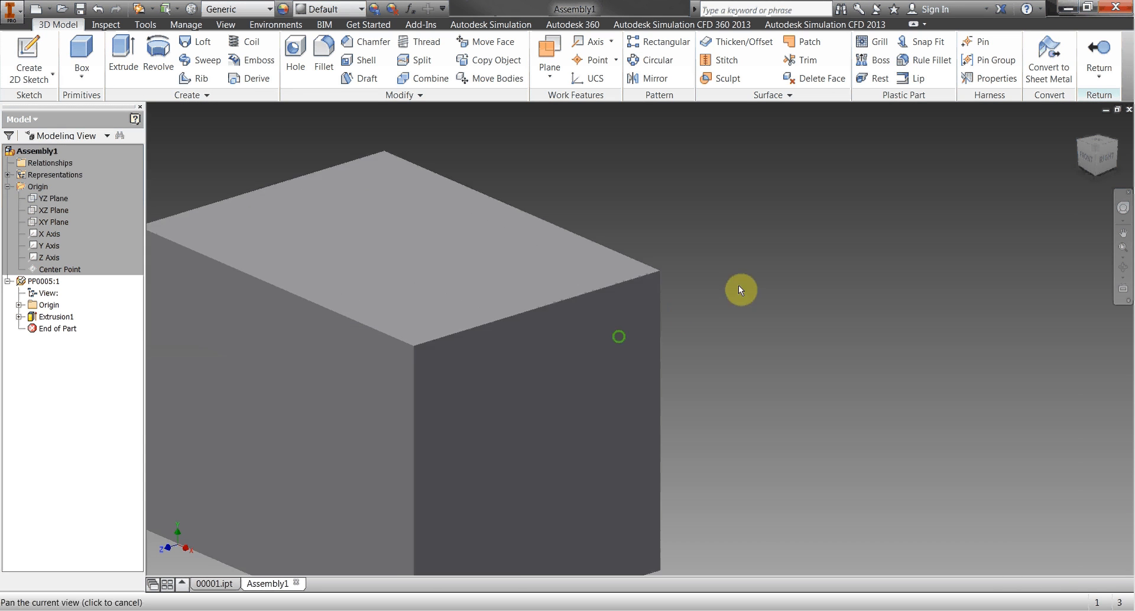
drag(740, 290, 513, 190)
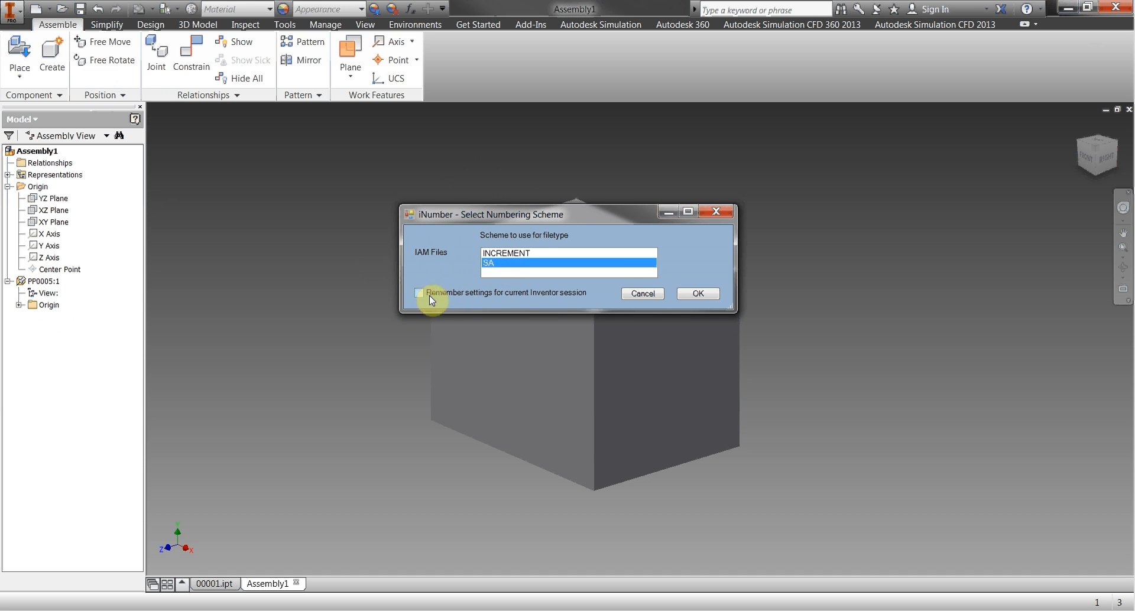
Accept the session-remembered SA numbering scheme and save the assembly as SA0002.iam with PP0005.
click(419, 293)
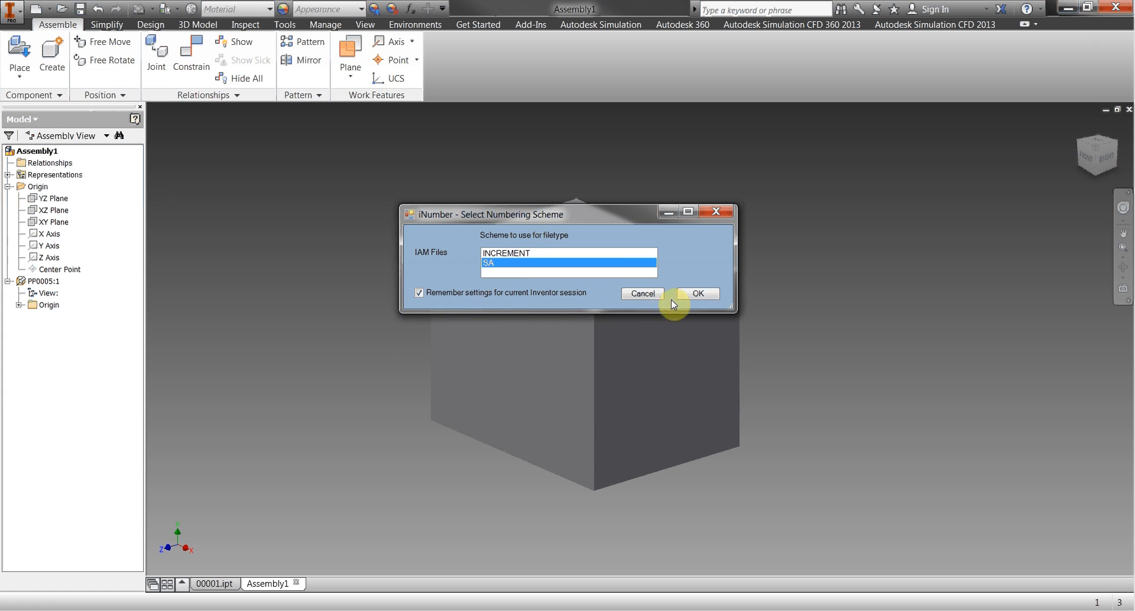
click(697, 293)
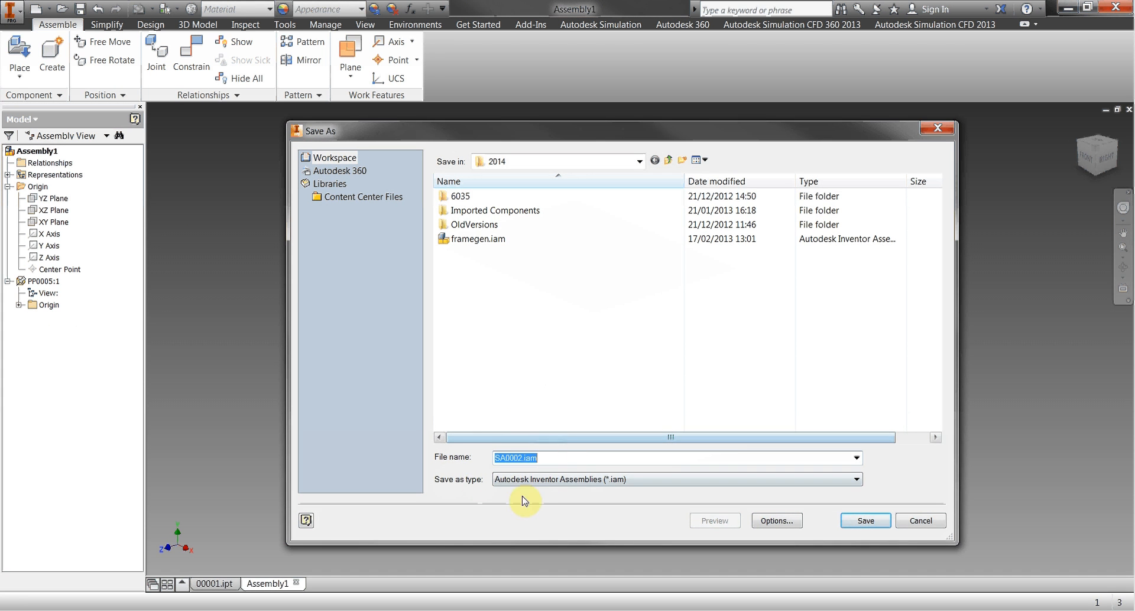
click(864, 521)
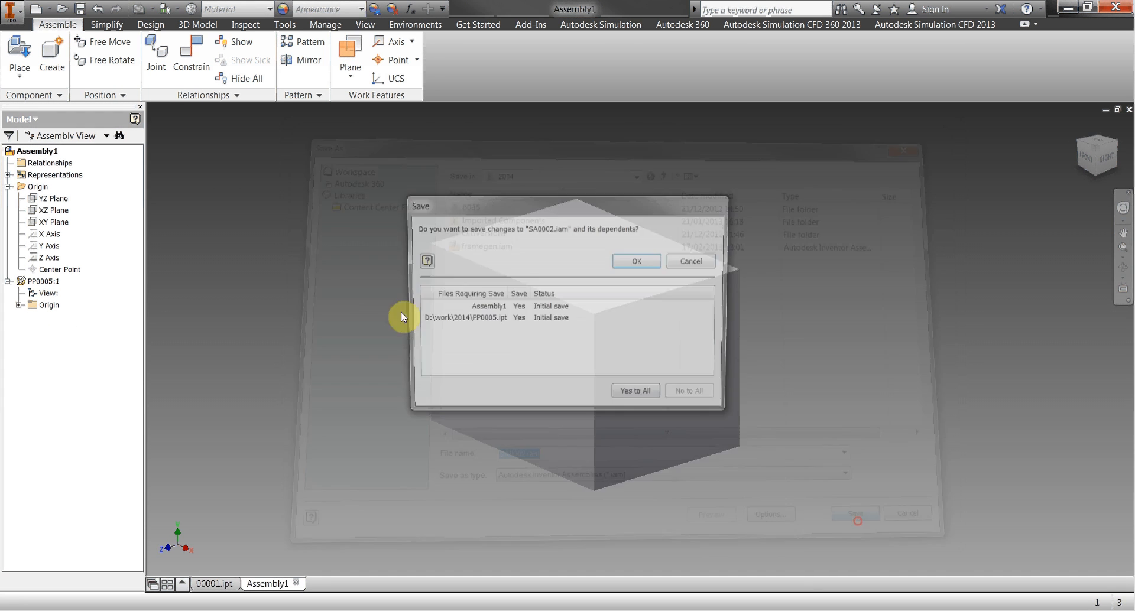
click(635, 260)
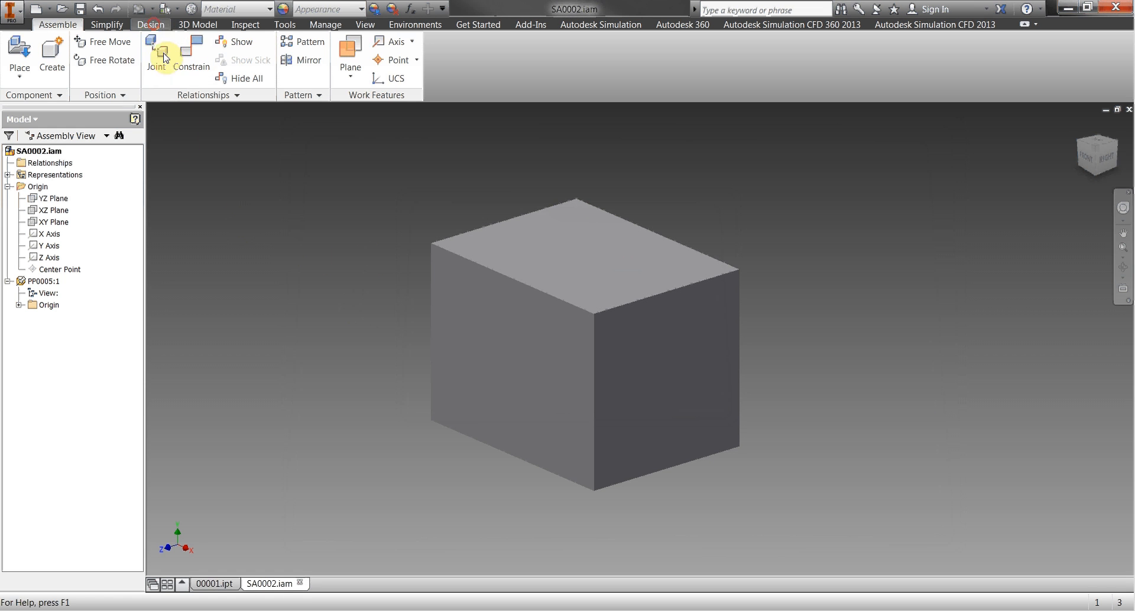
Insert 40x40x4 ISO square frame members along the block's three front edges.
click(151, 23)
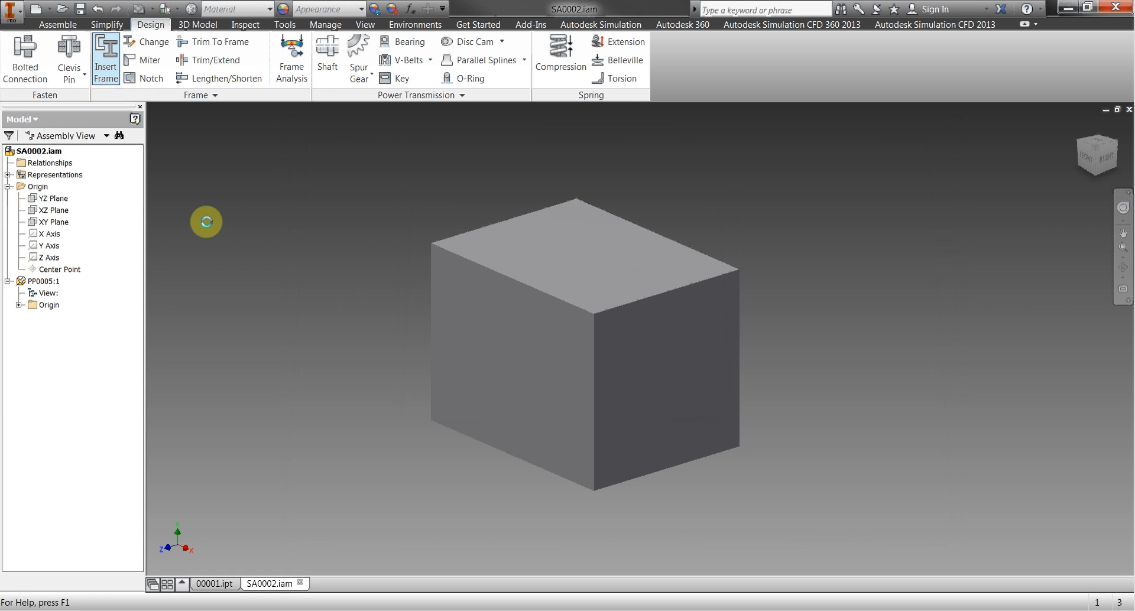
click(106, 59)
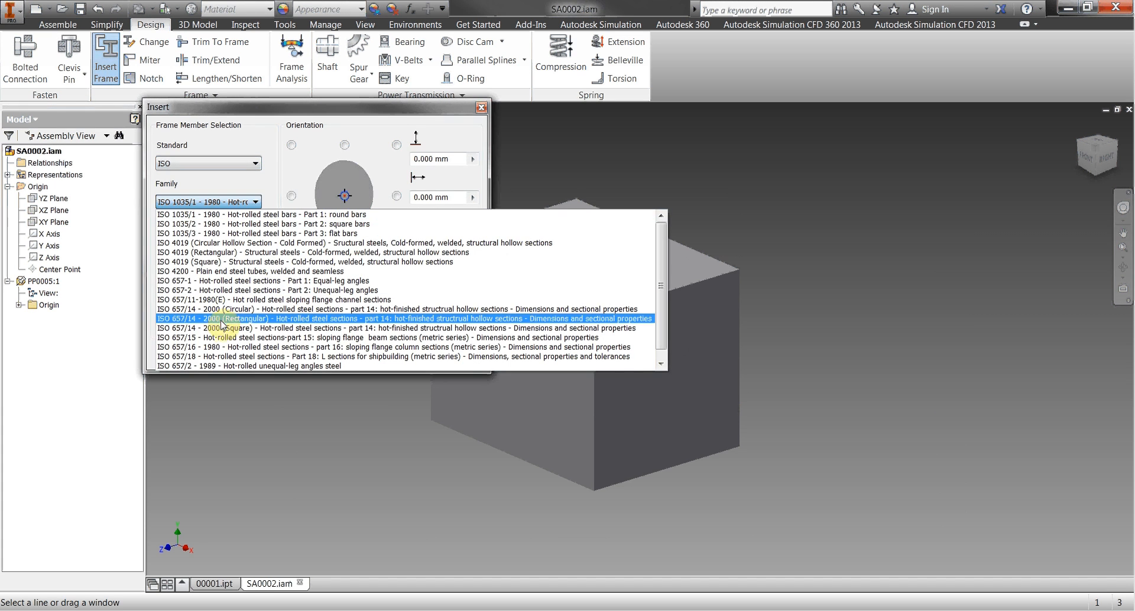
click(251, 328)
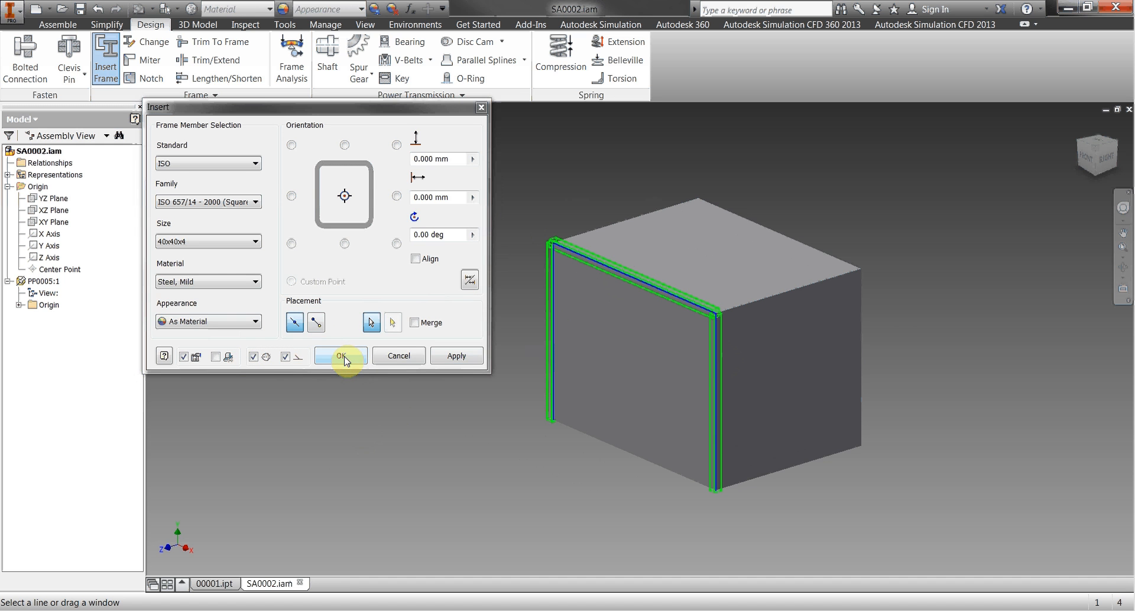
click(340, 356)
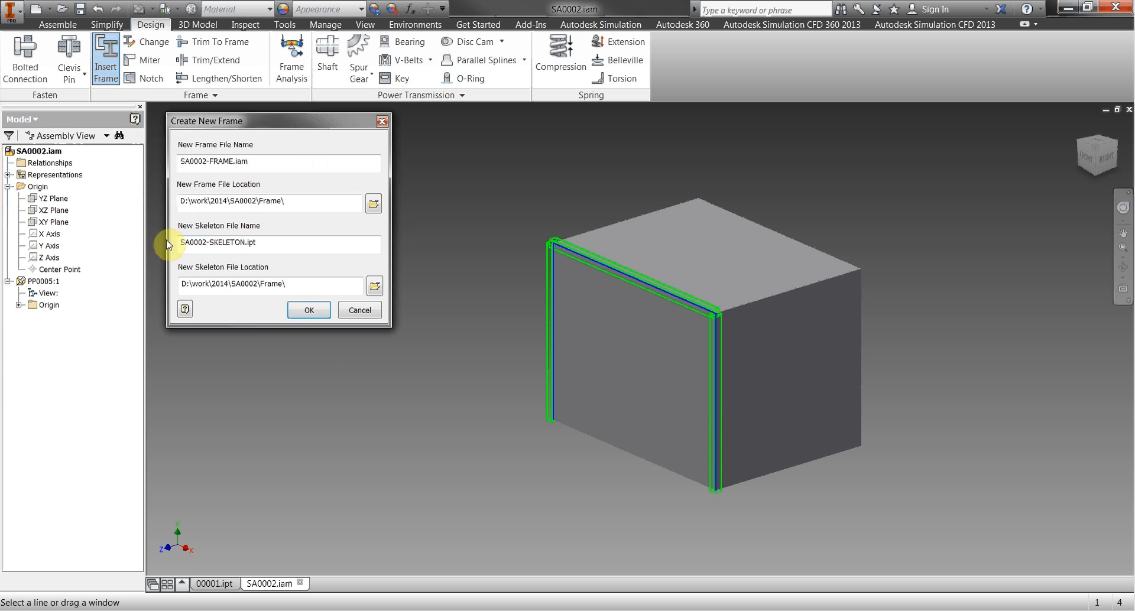
Accept the default SA0002-FRAME.iam and SA0002-SKELETON.ipt file names.
click(217, 161)
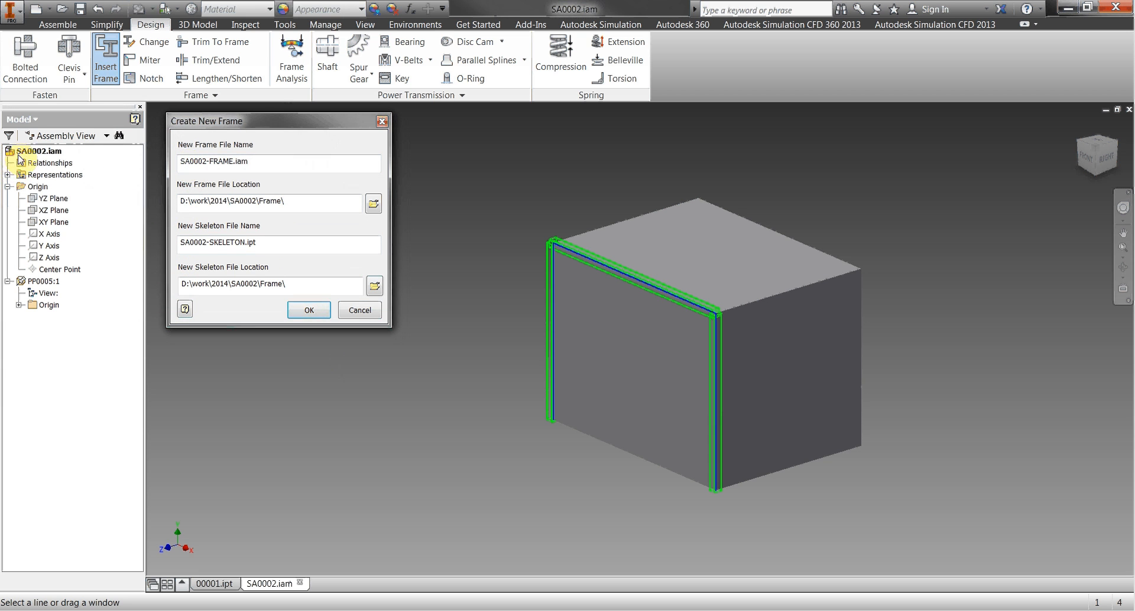
mouse_move(205, 174)
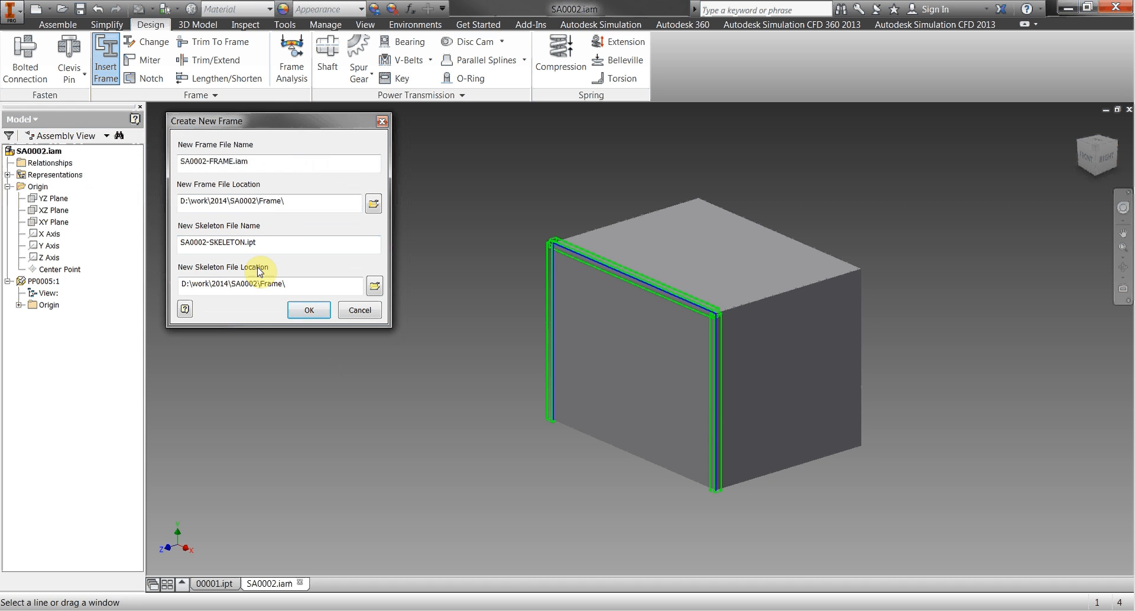
mouse_move(286, 129)
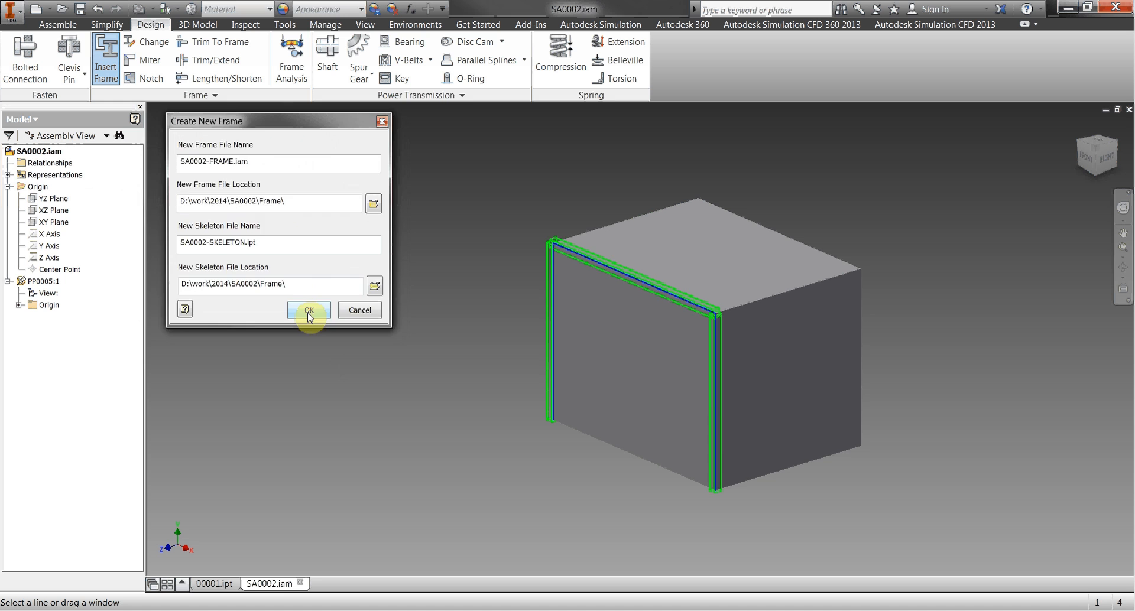
click(309, 311)
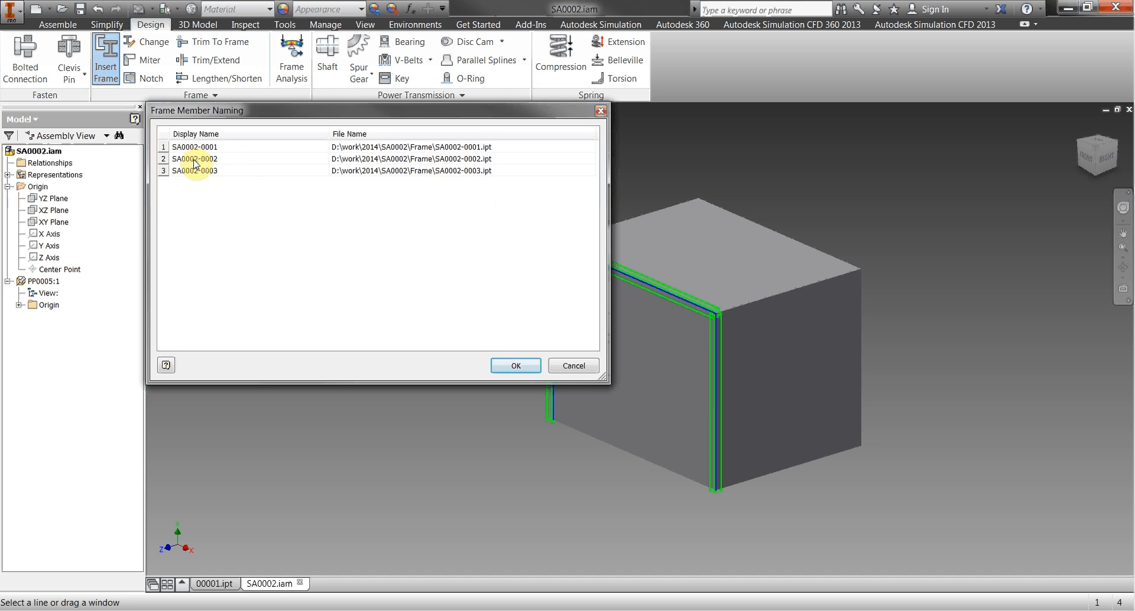
Accept member names SA0002-0001 to SA0002-0003 and pan the view across the frame.
click(515, 365)
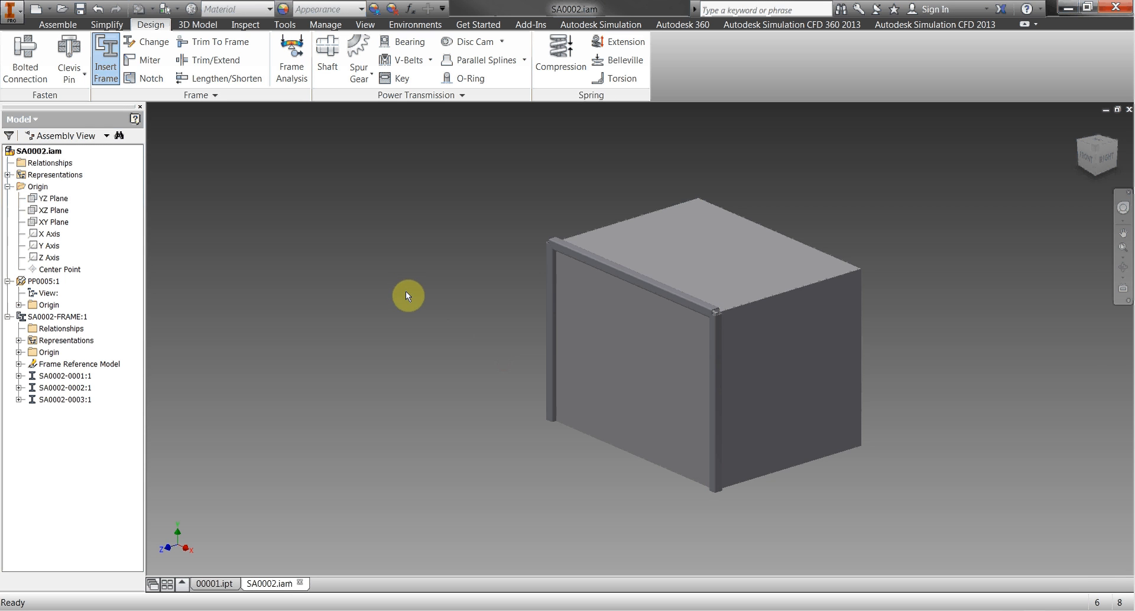
click(41, 151)
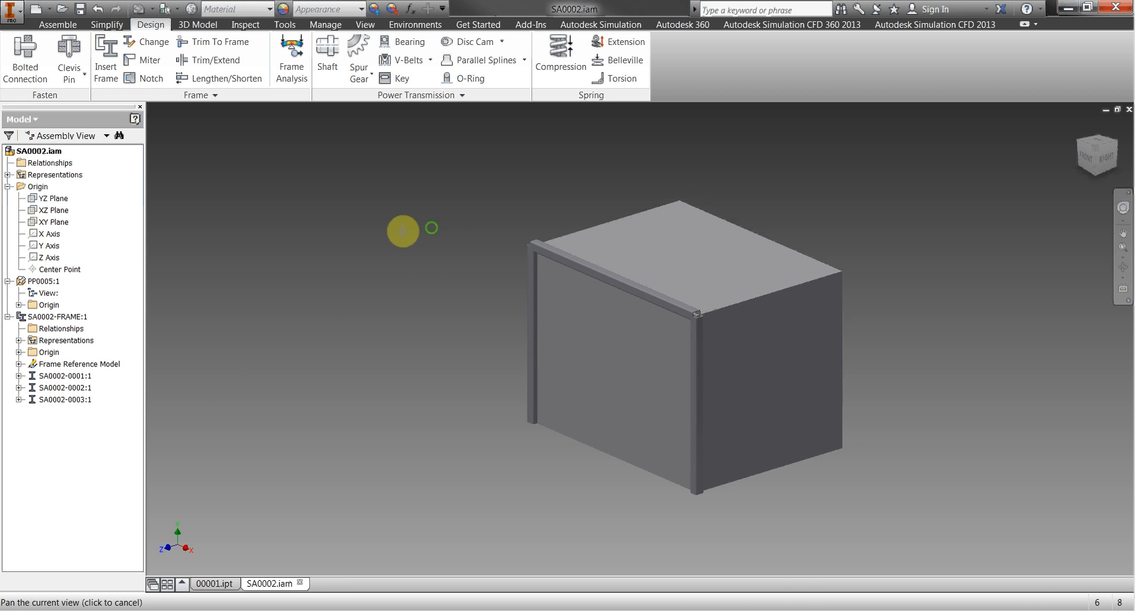
drag(403, 230, 310, 360)
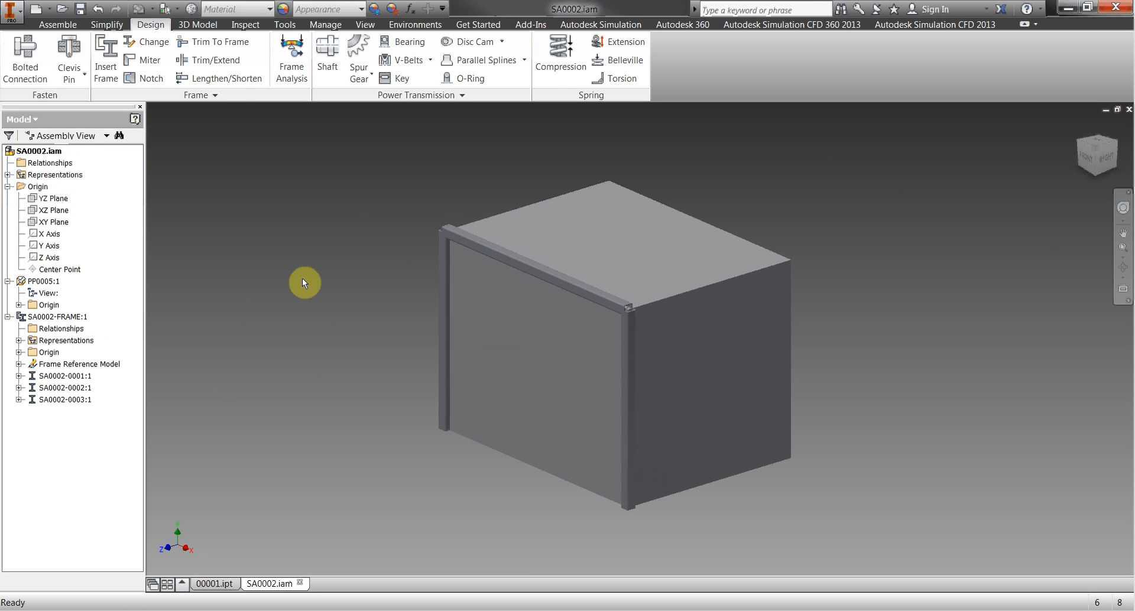
click(65, 376)
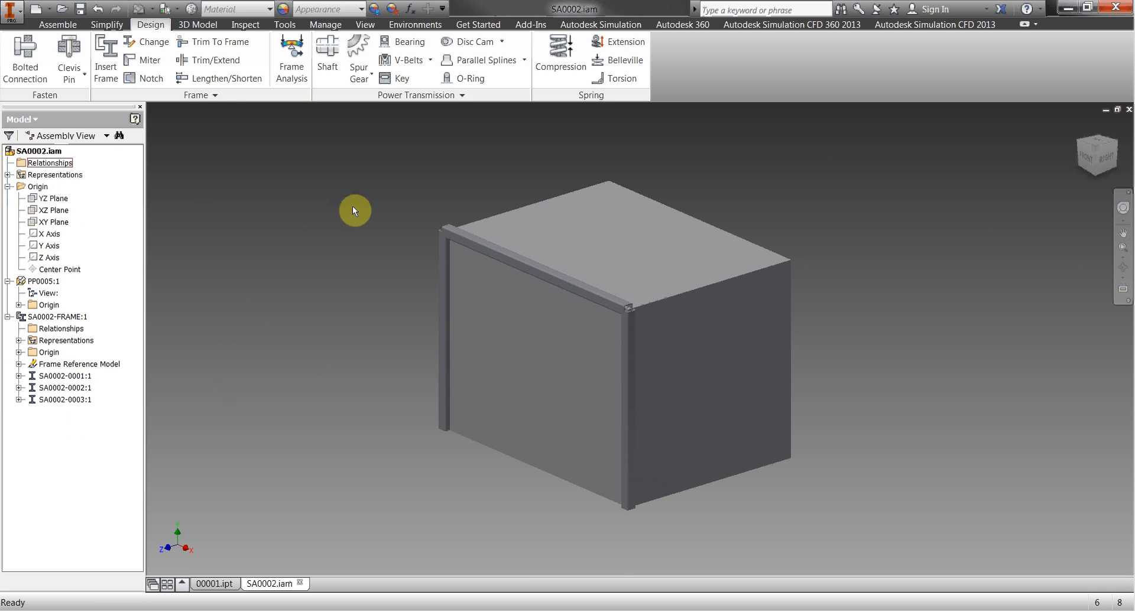
mouse_move(312, 220)
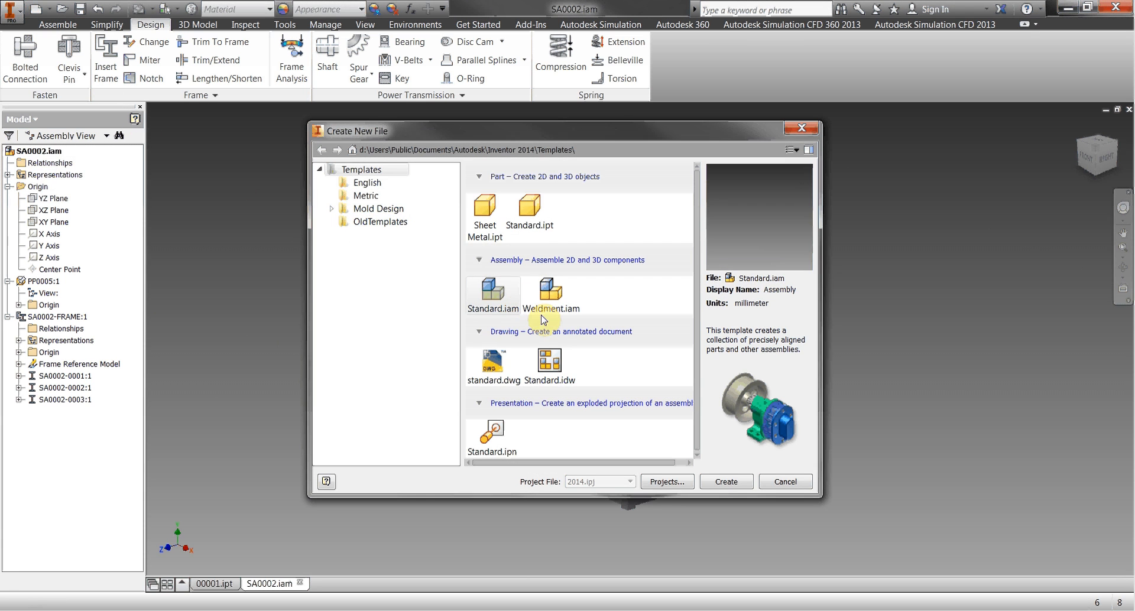
mouse_move(528, 206)
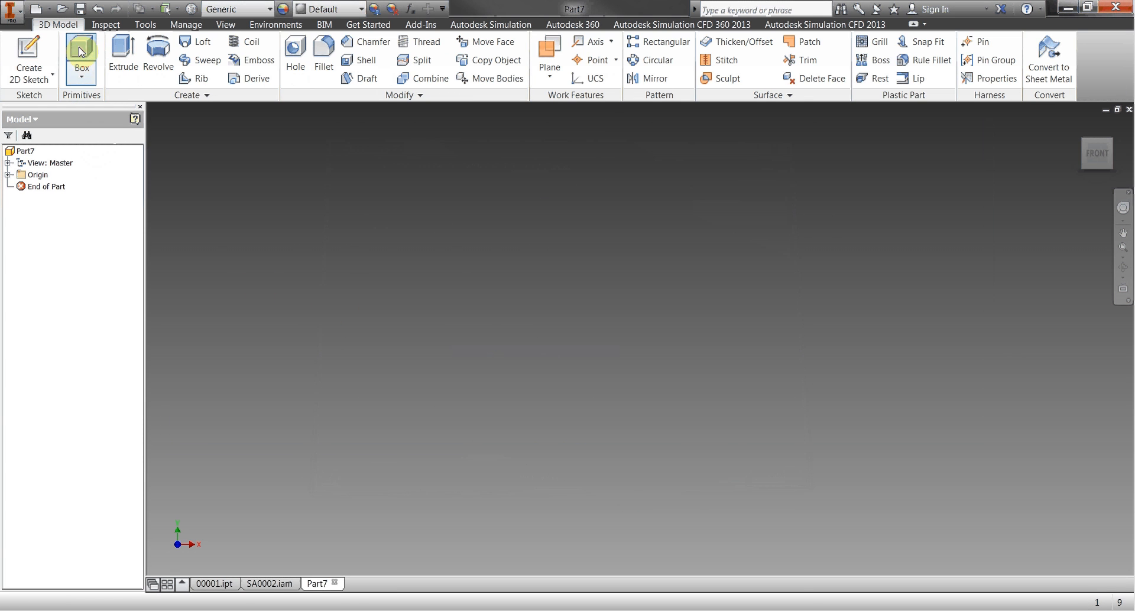
Start a Box primitive in the new empty part Part7.
click(80, 59)
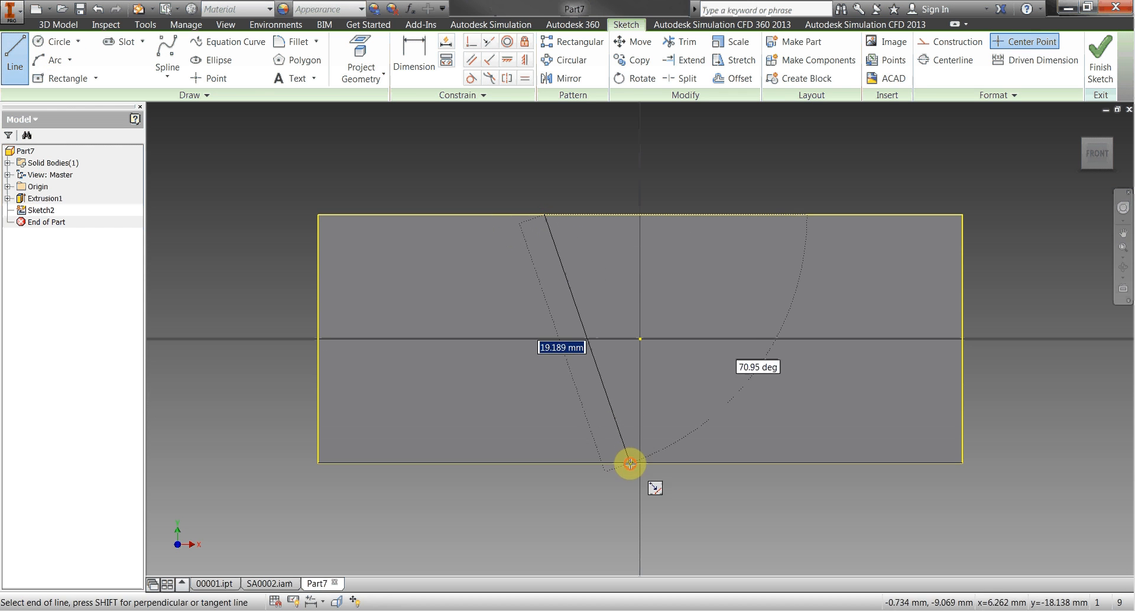
Split the box along the slanted line and give Solid3 a Beige body appearance.
click(1099, 54)
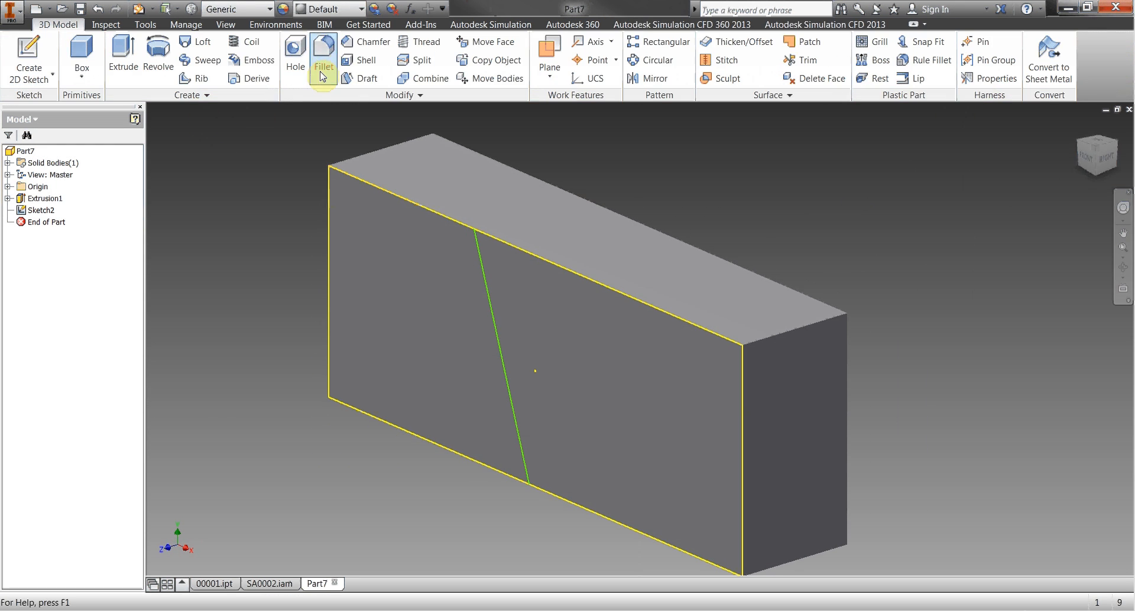
click(419, 59)
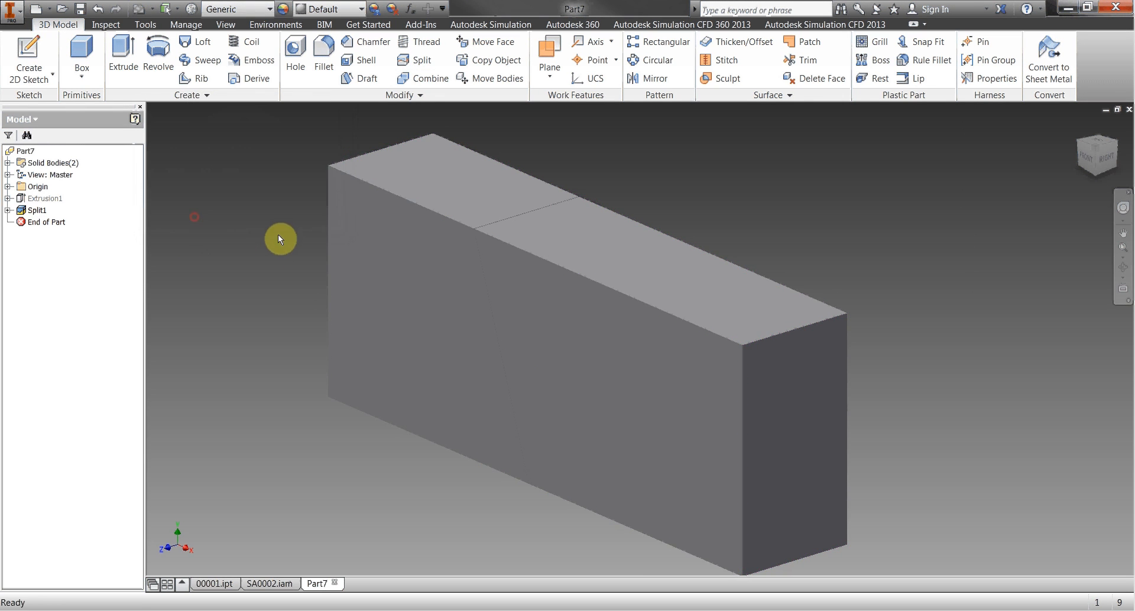
click(29, 162)
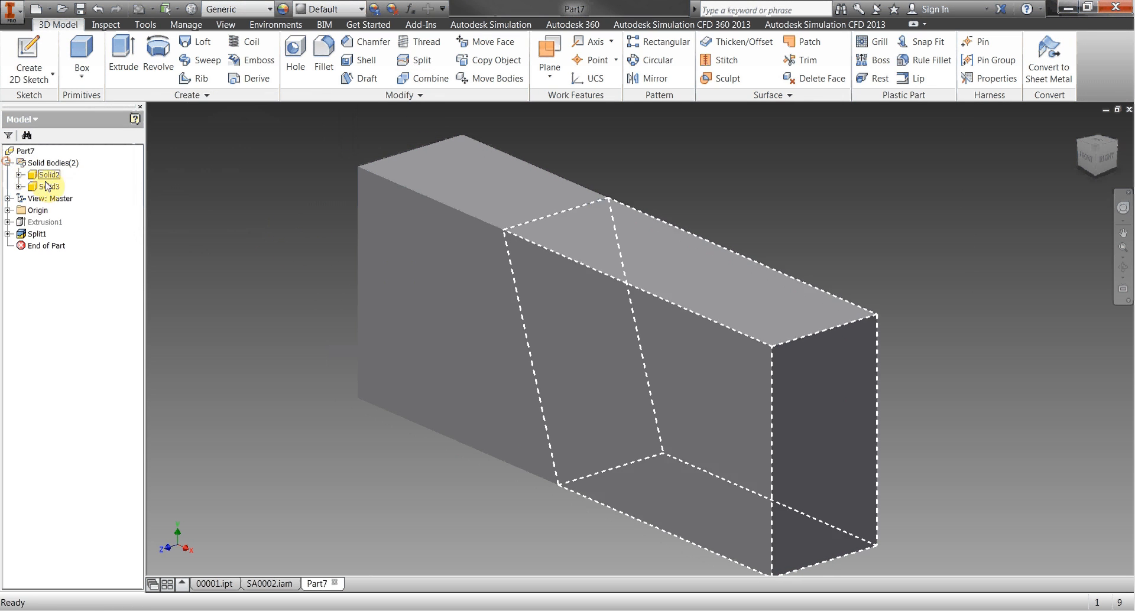
double_click(48, 186)
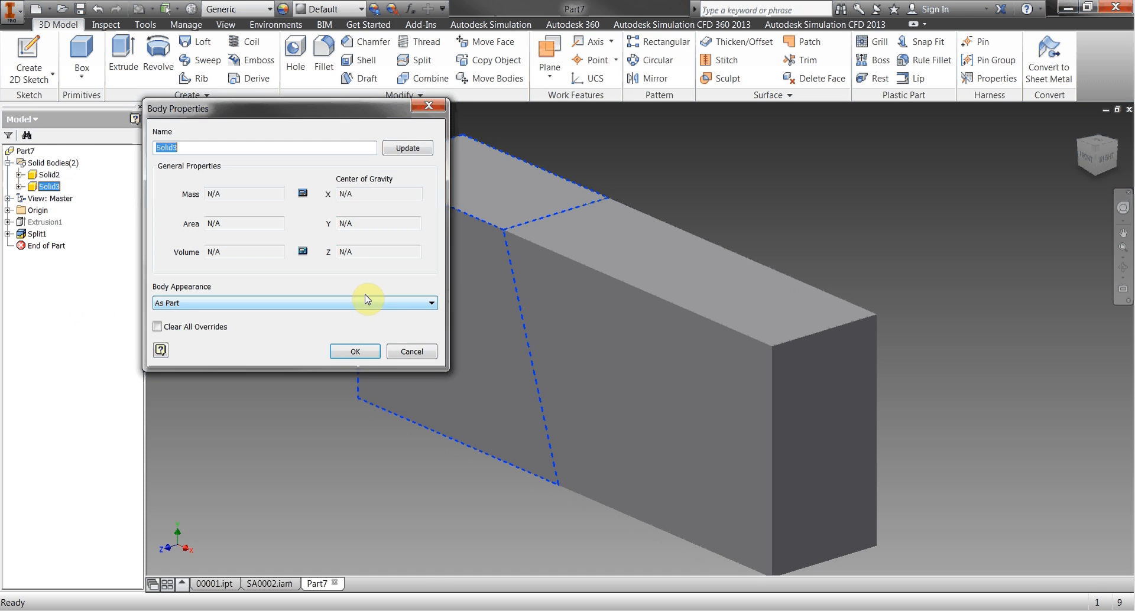
click(294, 302)
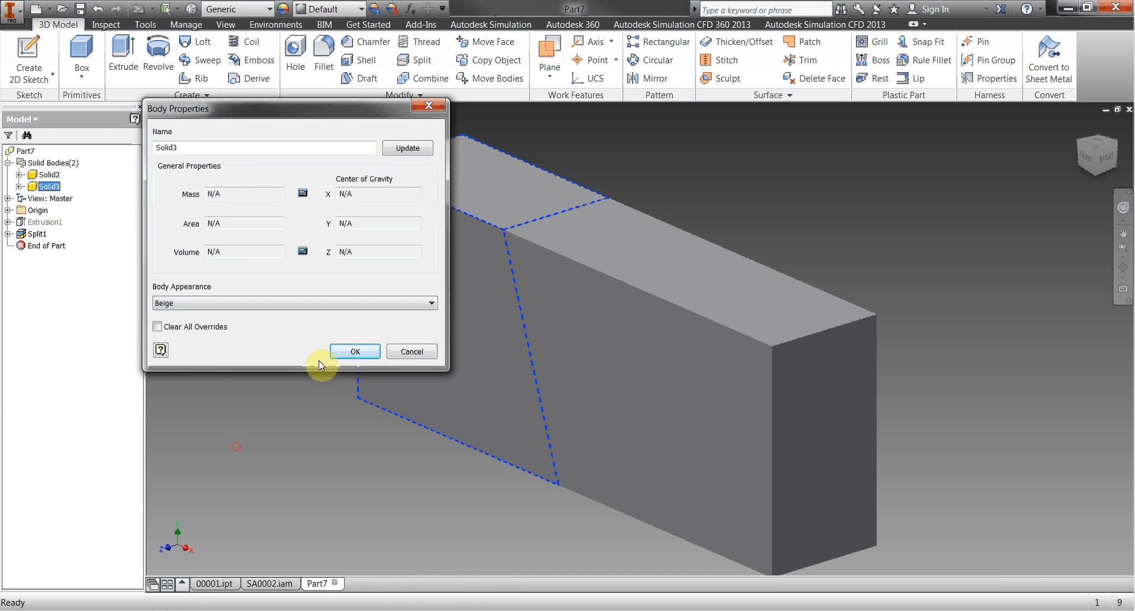
click(354, 351)
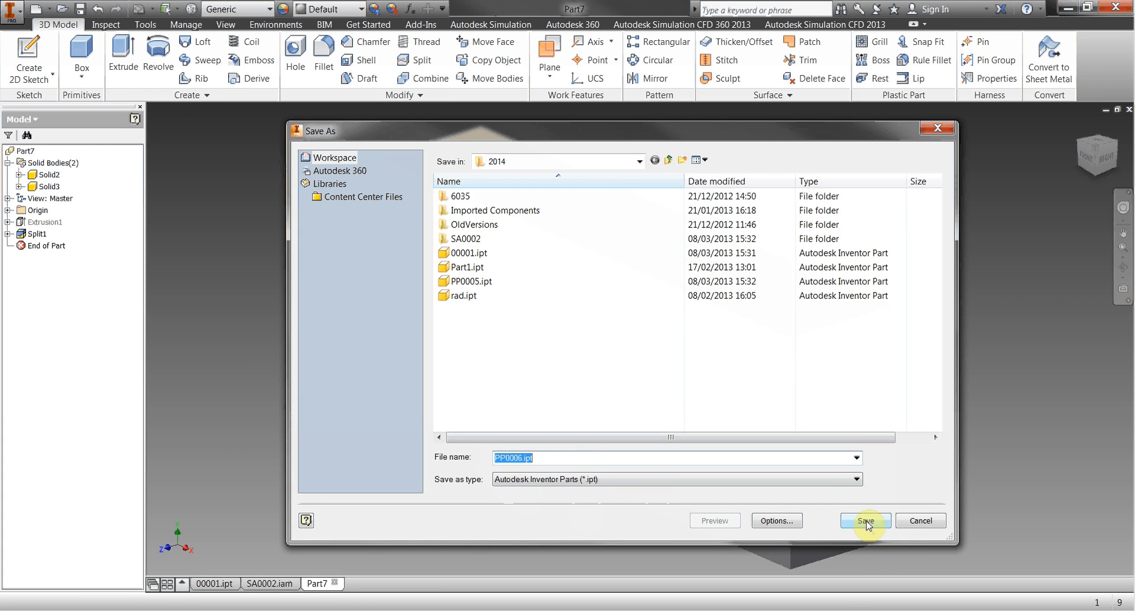
Save the split part as PP0006.ipt and return to the 3D Model tools.
click(865, 521)
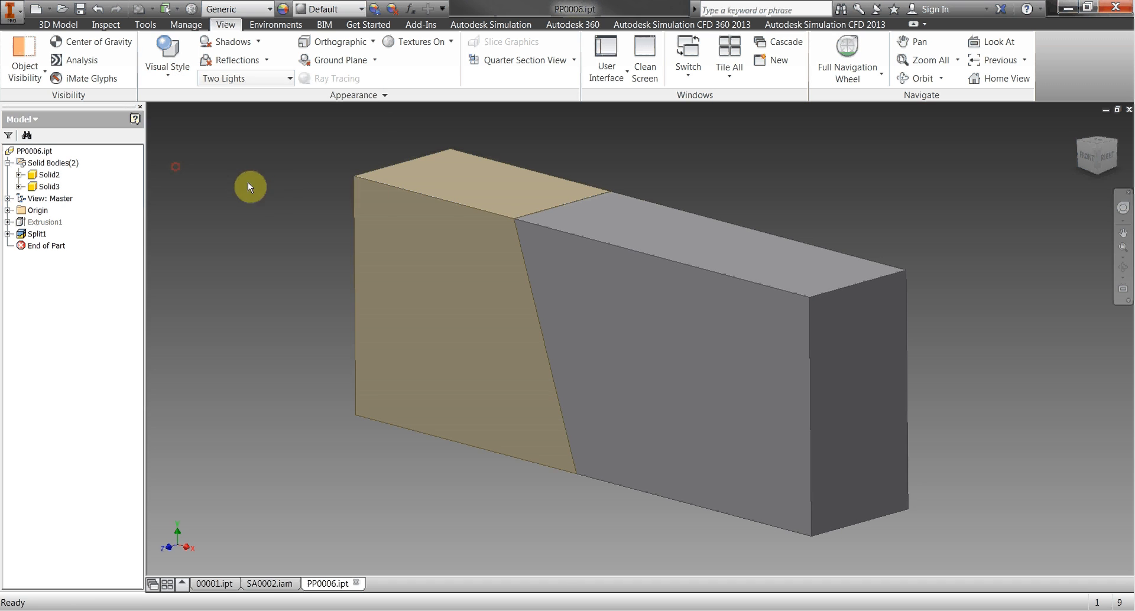
click(58, 23)
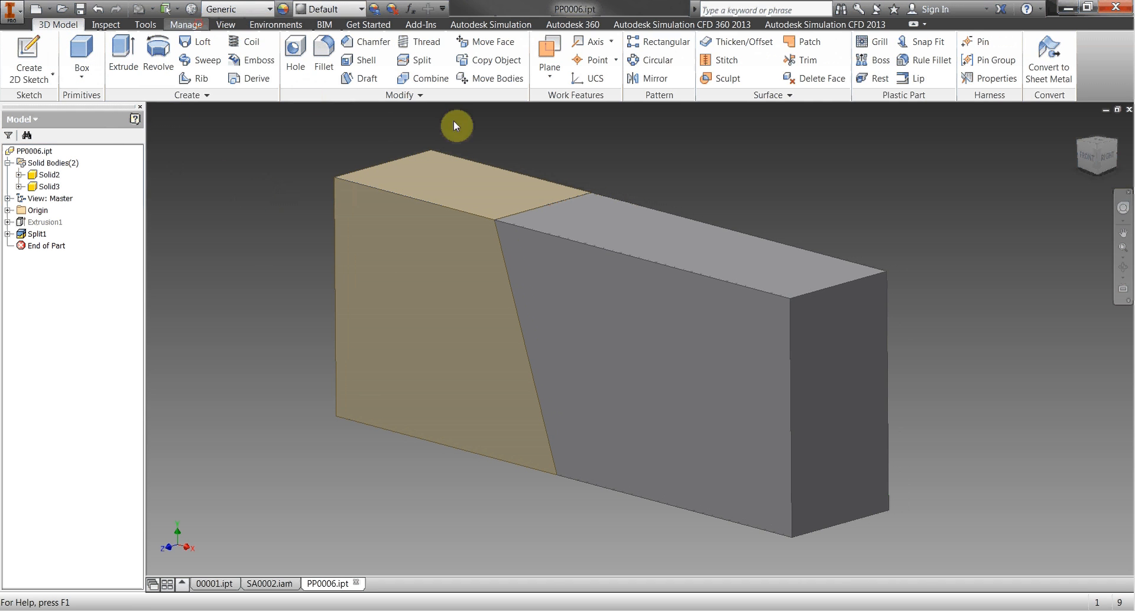
Make Solid2 and Solid3 into parts PP0007 and PP0008 within new assembly PP0006.iam.
click(674, 55)
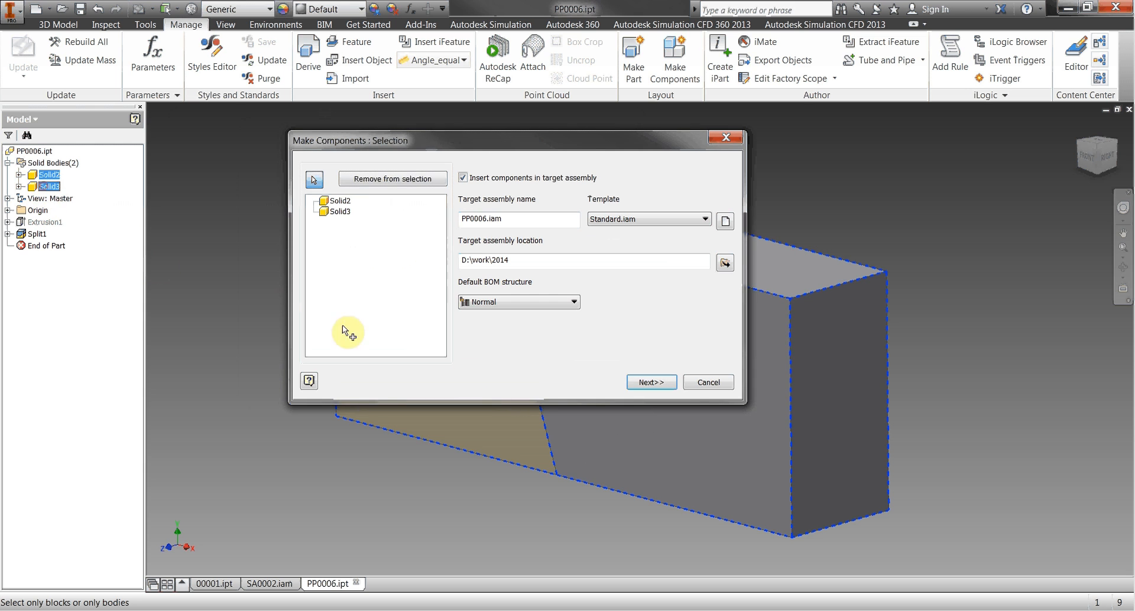
click(650, 381)
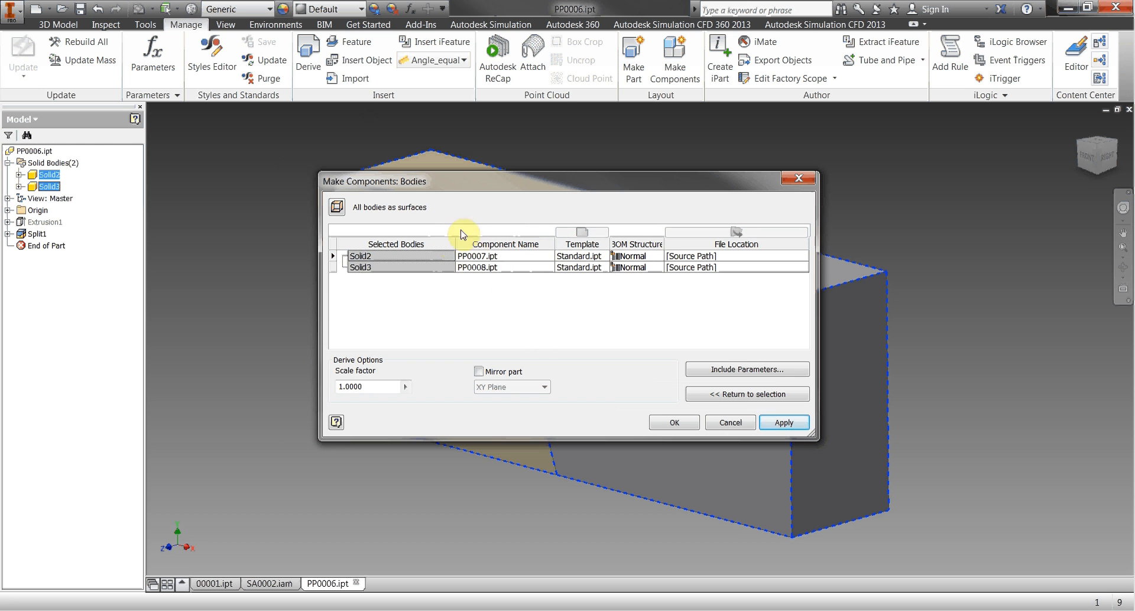
mouse_move(476, 282)
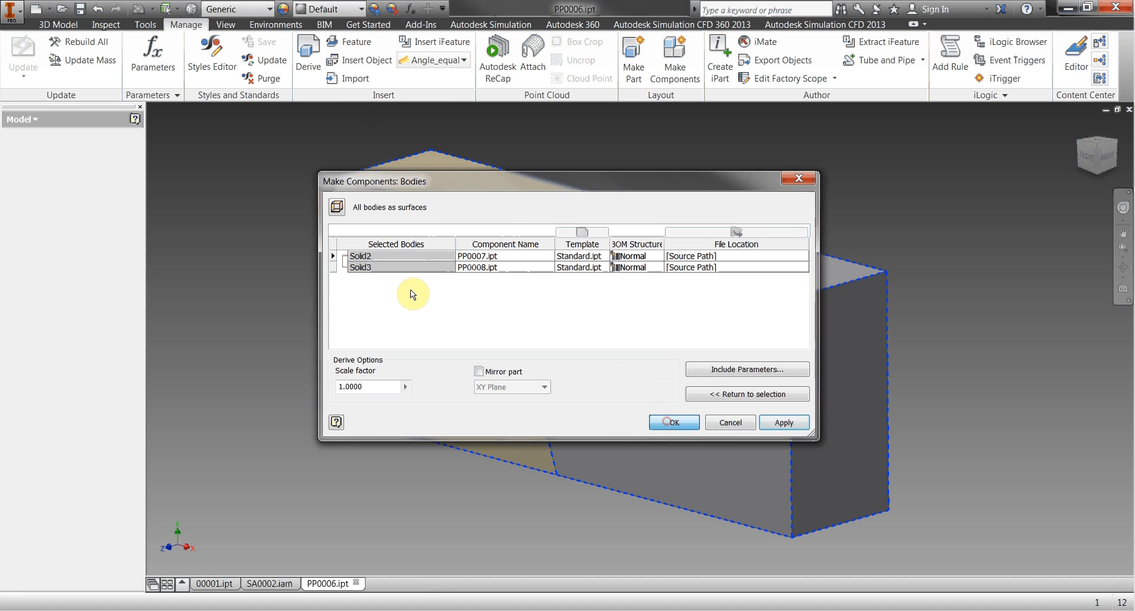
click(672, 422)
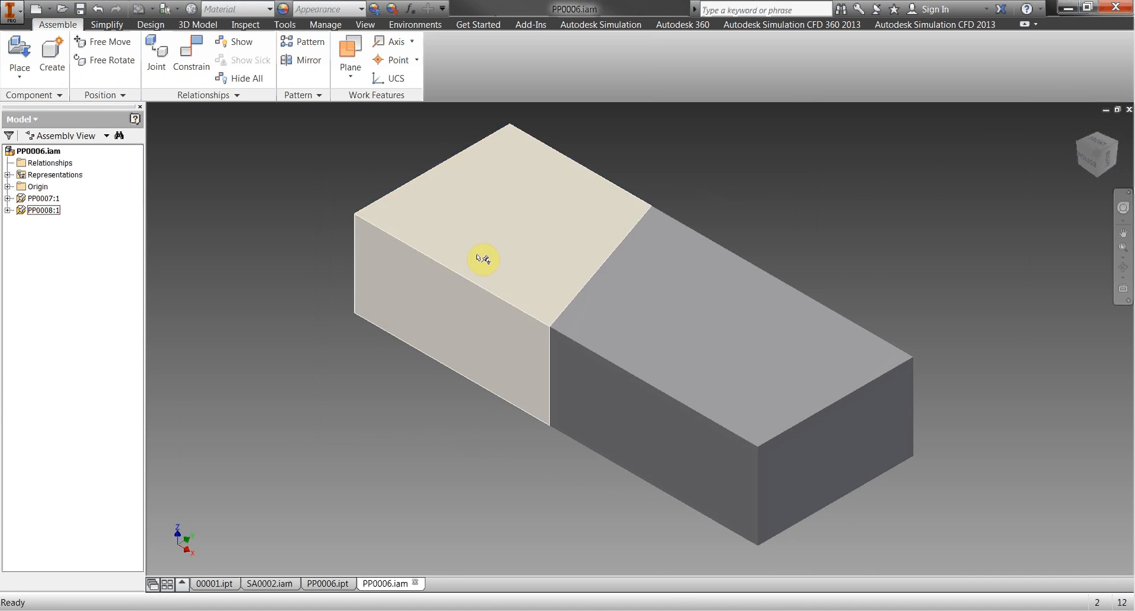
click(365, 23)
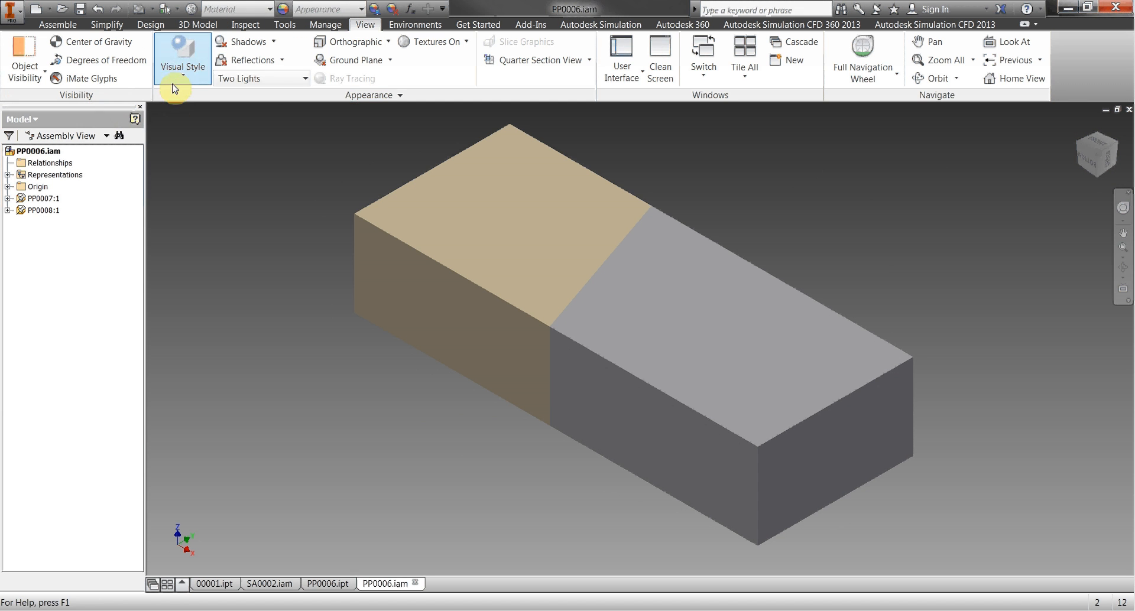
click(42, 209)
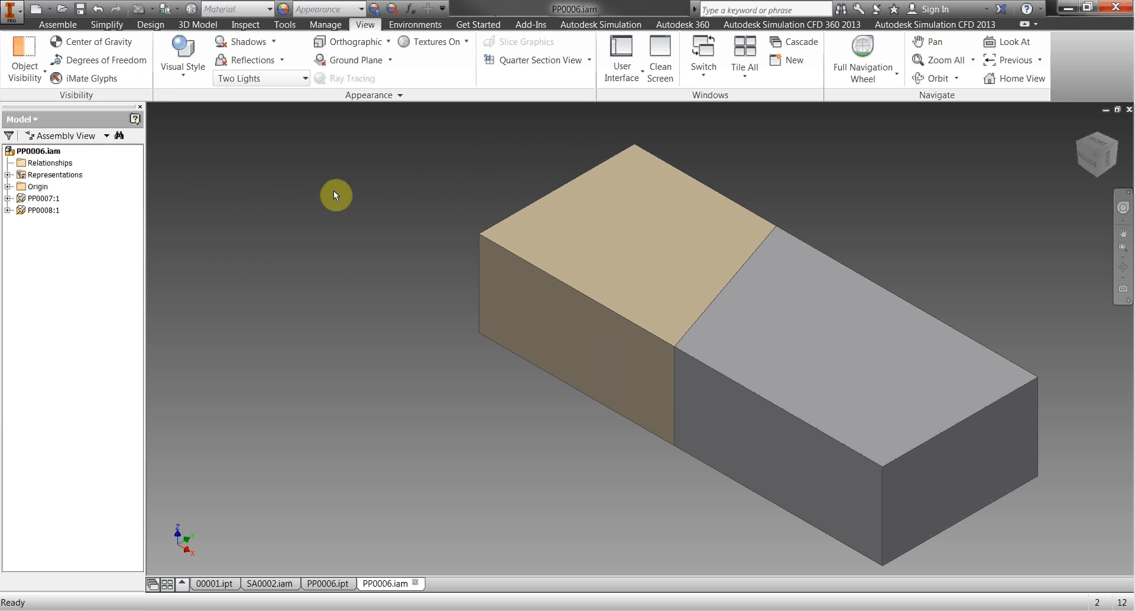
Mirror PP0007 and PP0008 into new parts PP0009 and PP0010, then save the assembly.
click(58, 24)
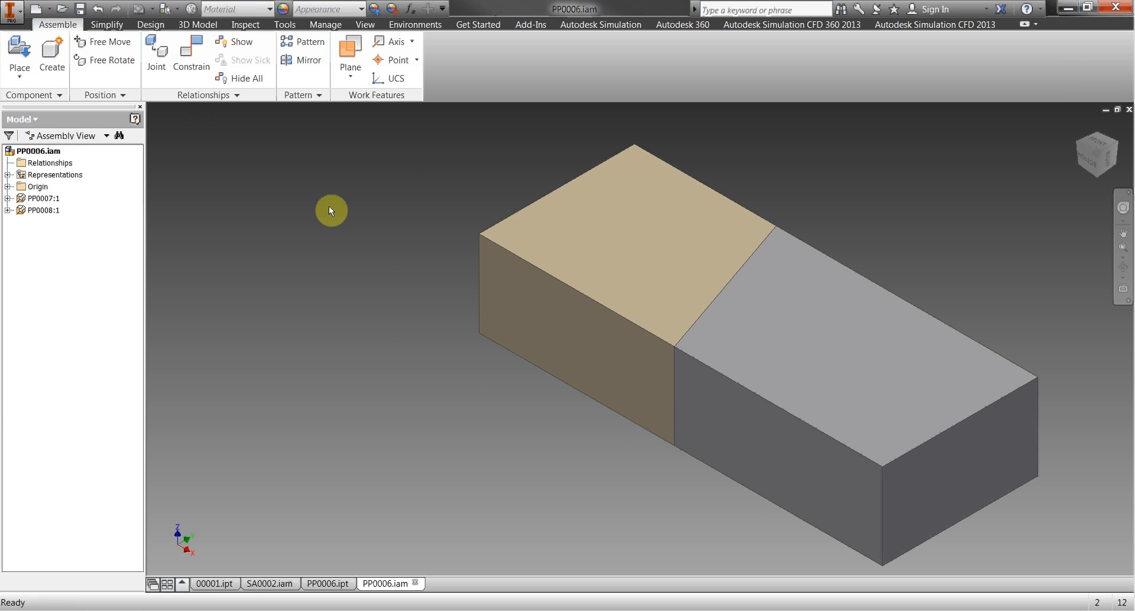
mouse_move(287, 184)
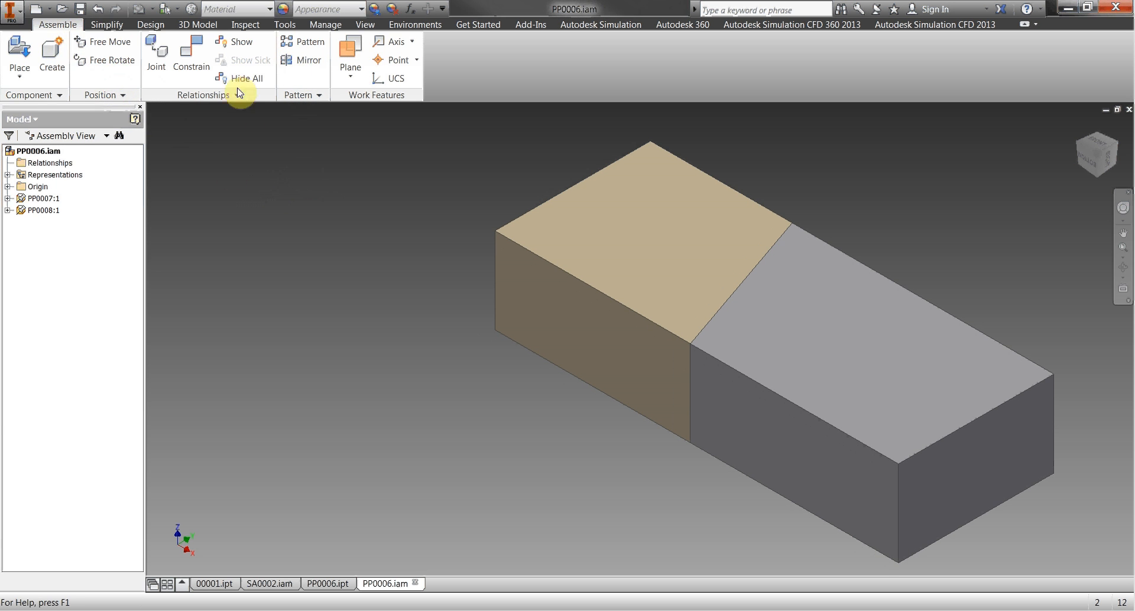
click(308, 60)
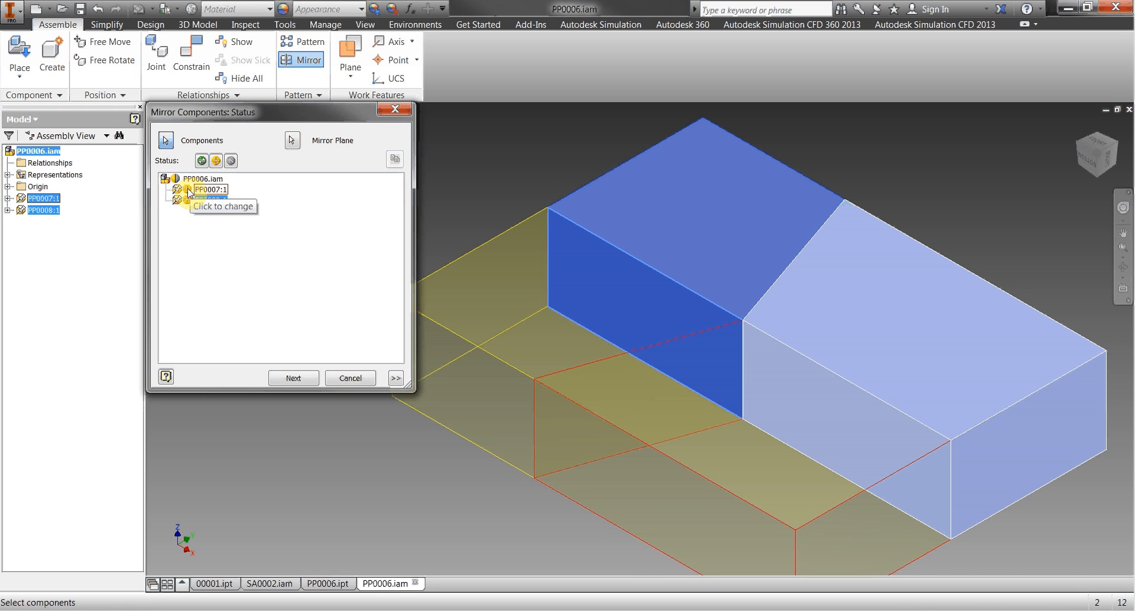
click(210, 199)
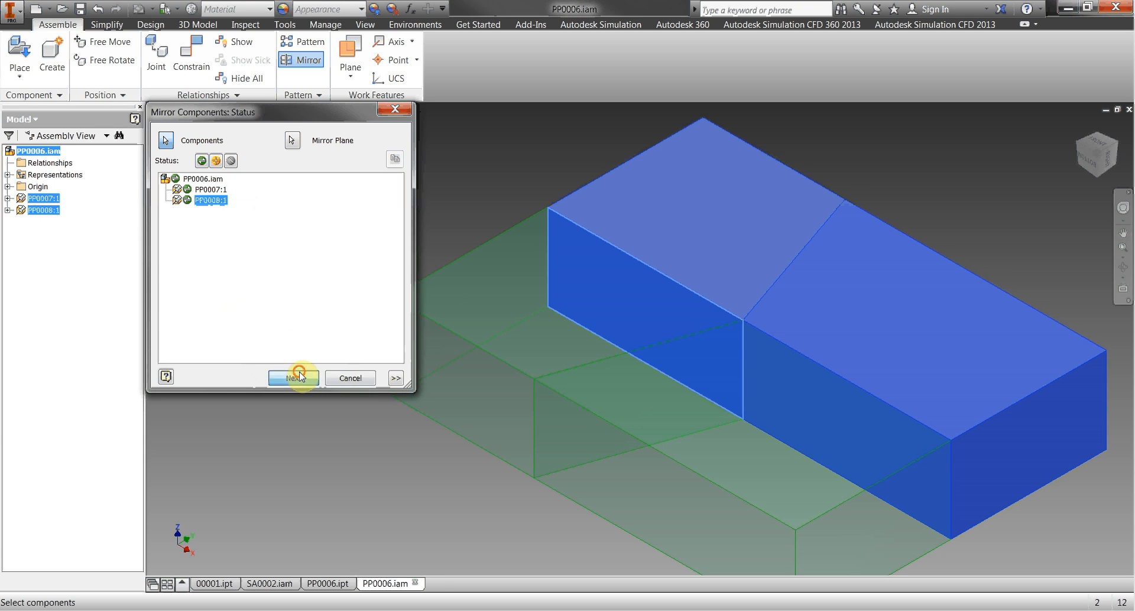
click(293, 377)
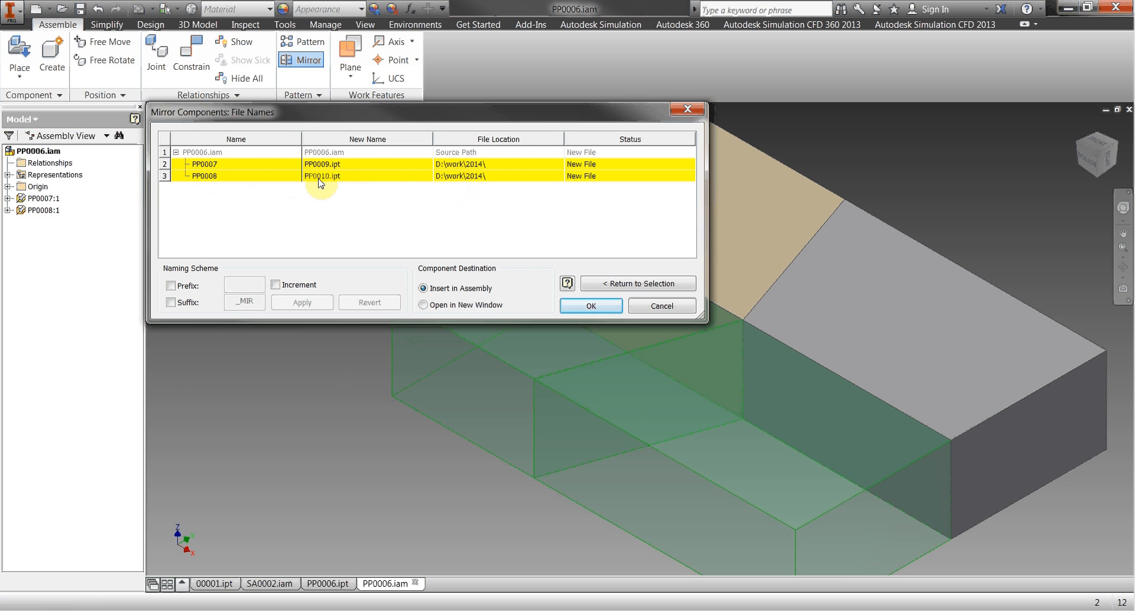
click(590, 305)
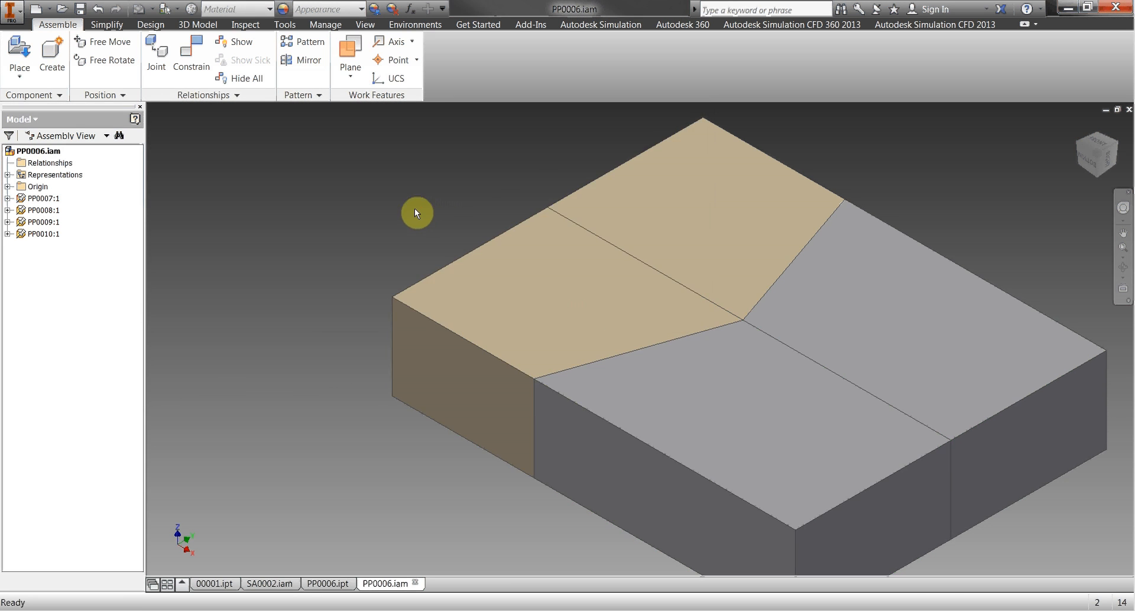
click(150, 23)
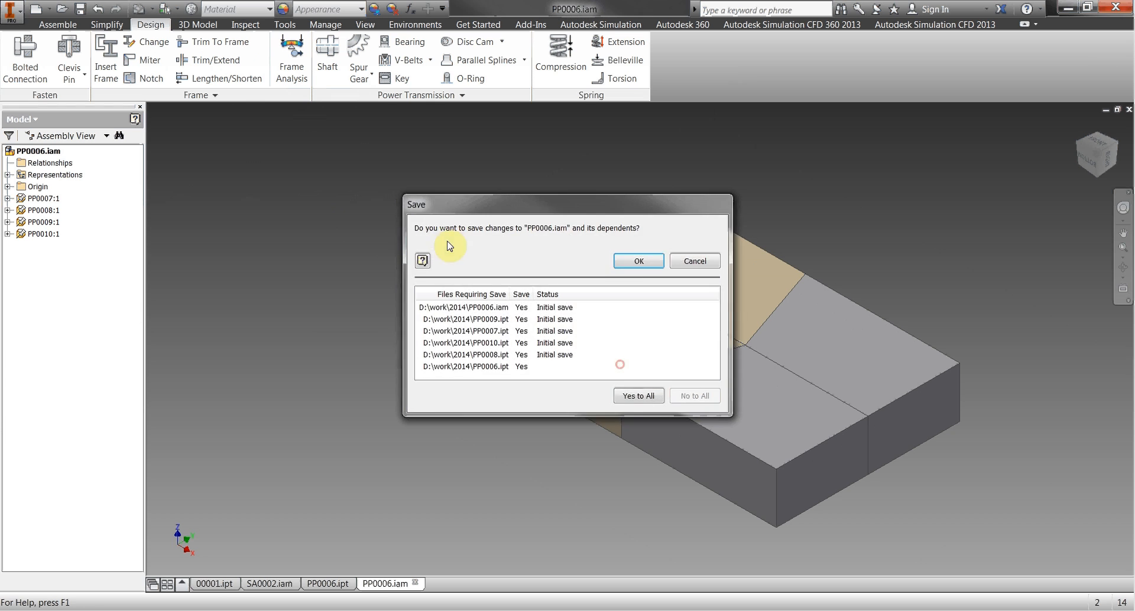
Save the new parts and generate shaft PP0011 from three cylinders and a cone.
click(638, 261)
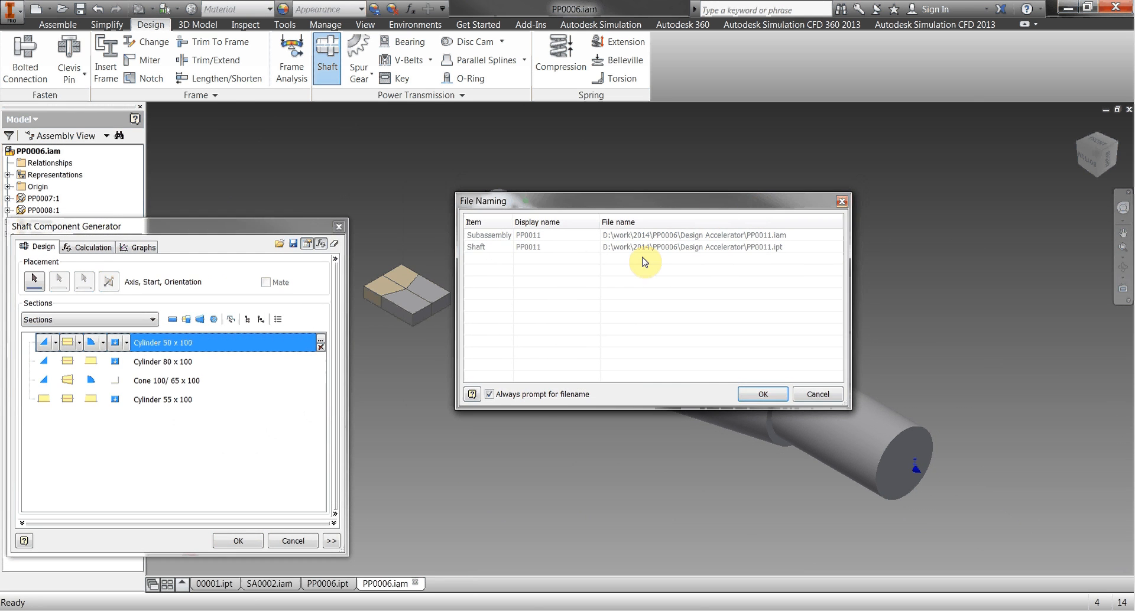
mouse_move(650, 216)
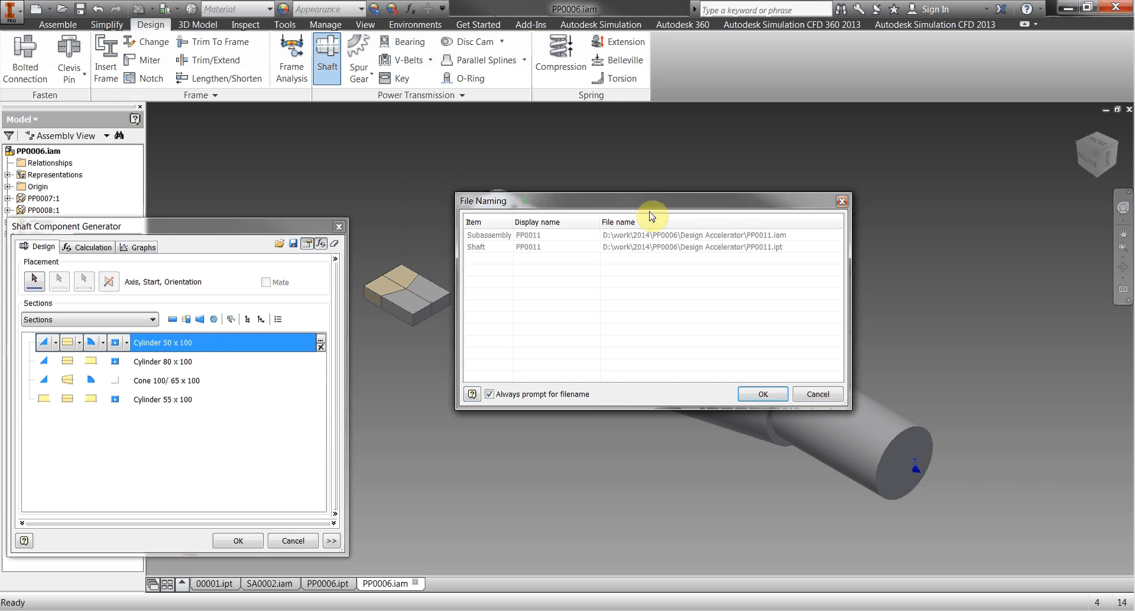
mouse_move(715, 263)
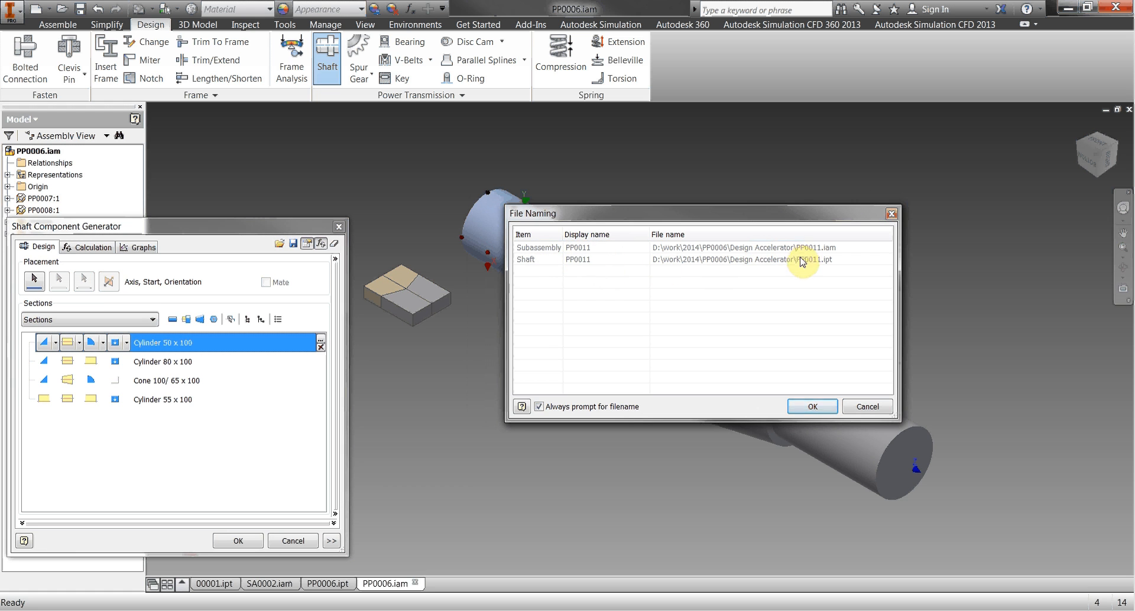
mouse_move(809, 255)
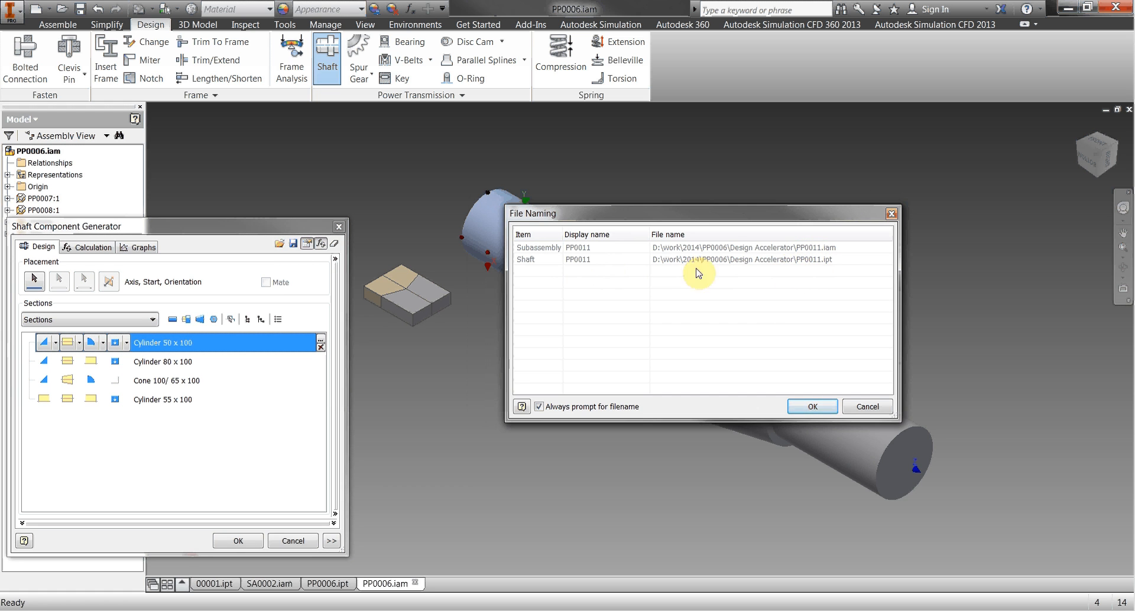
mouse_move(777, 280)
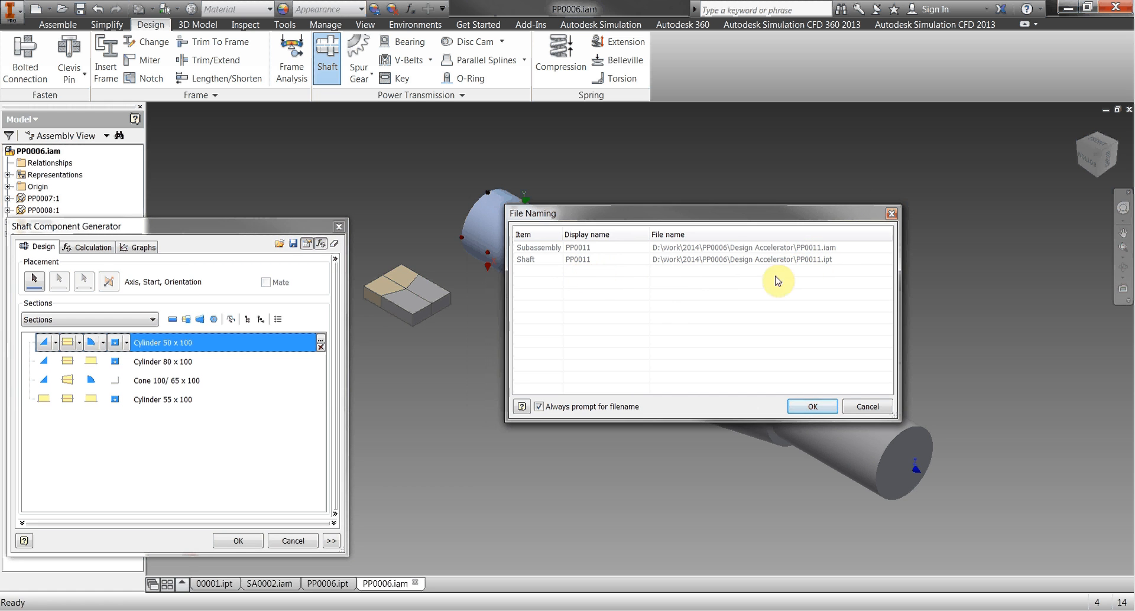
mouse_move(813, 276)
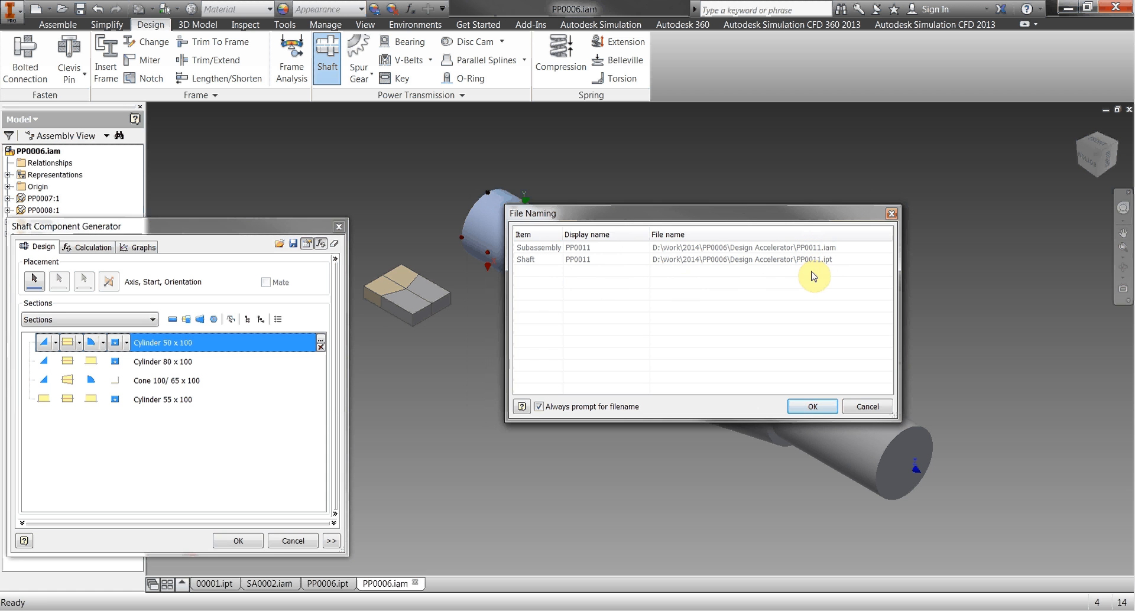
click(811, 406)
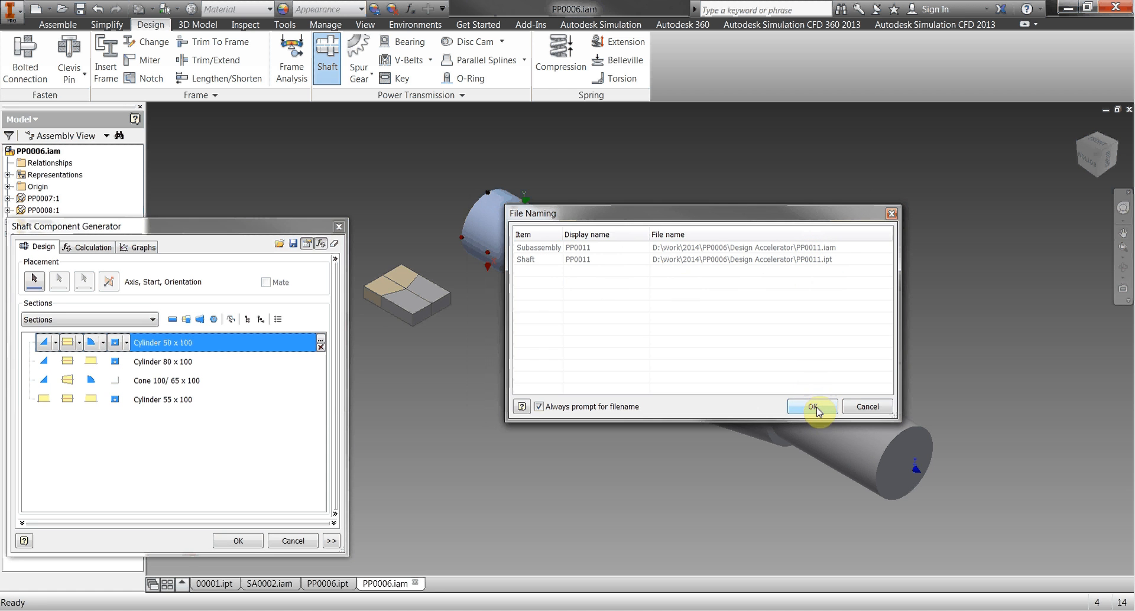
click(810, 406)
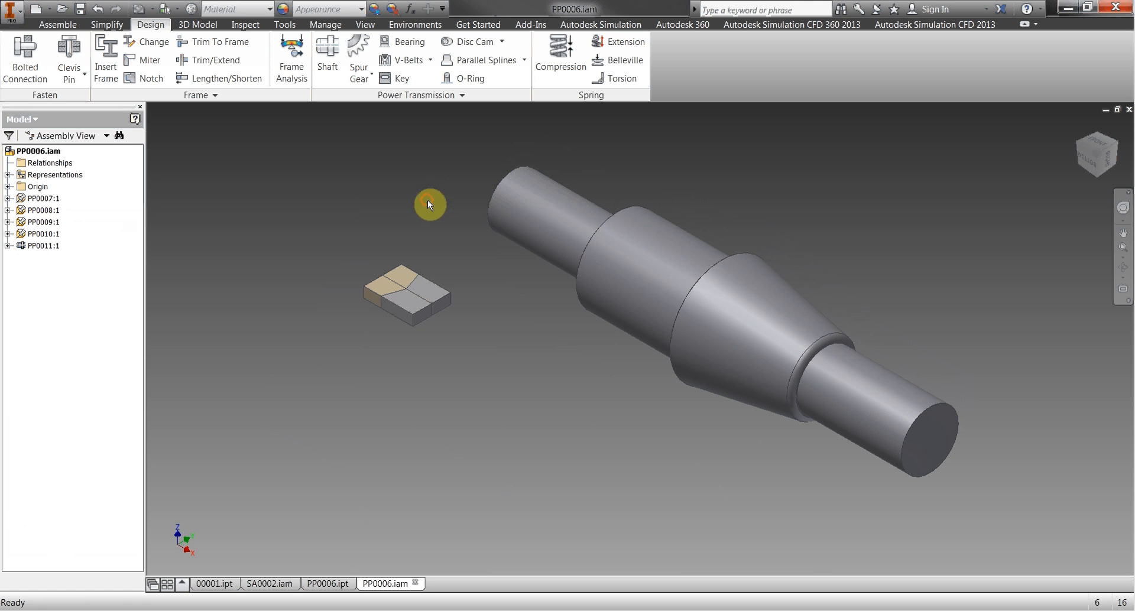
Select the new shaft PP0011 in the assembly browser.
click(42, 245)
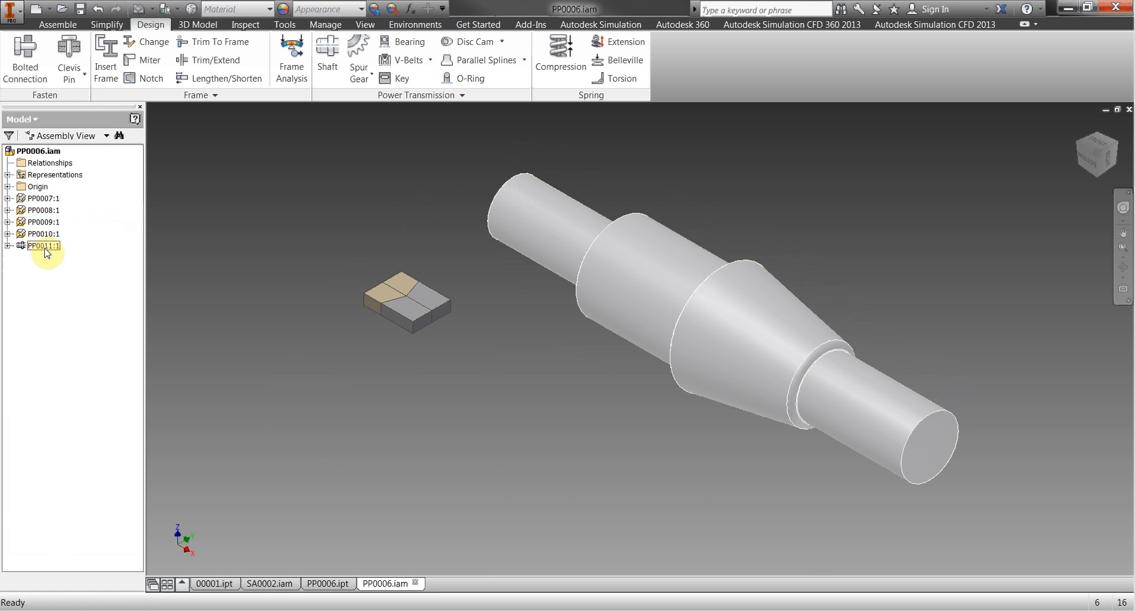
click(43, 245)
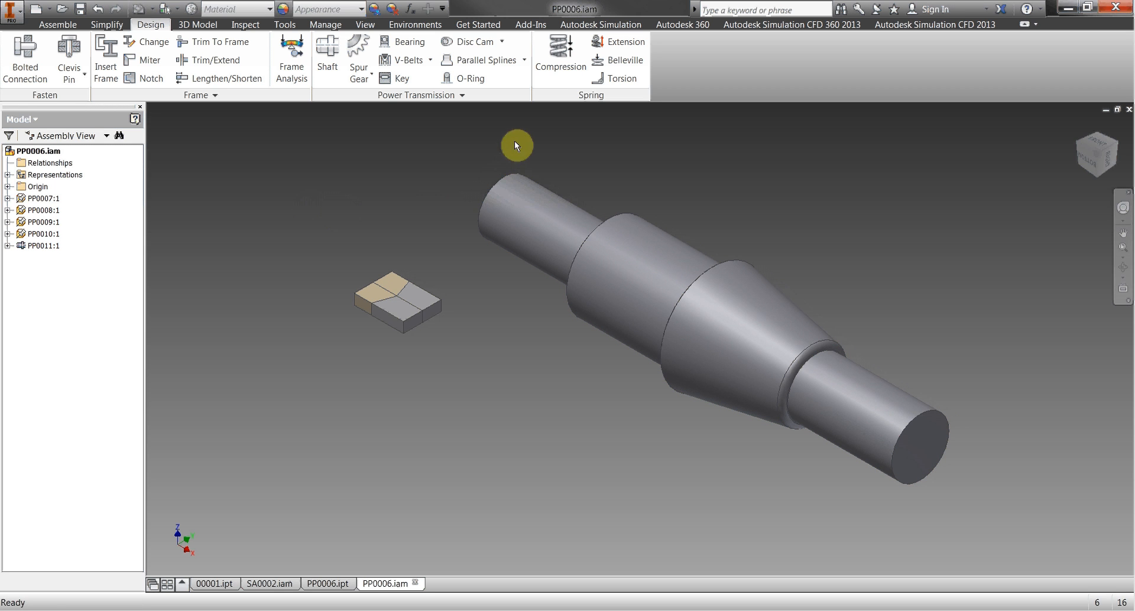
mouse_move(381, 135)
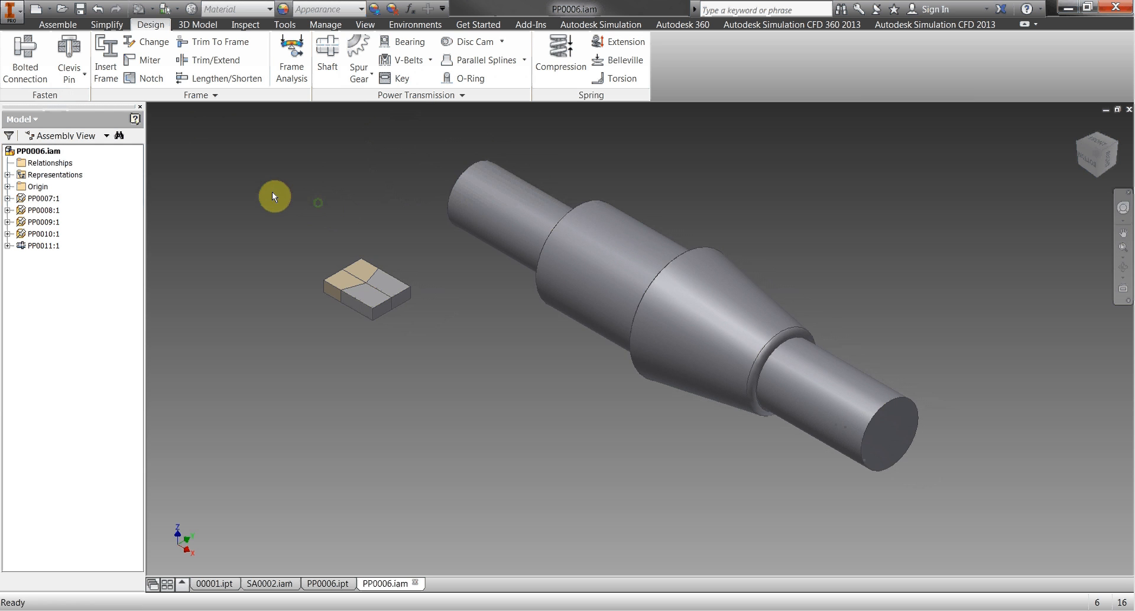
mouse_move(257, 228)
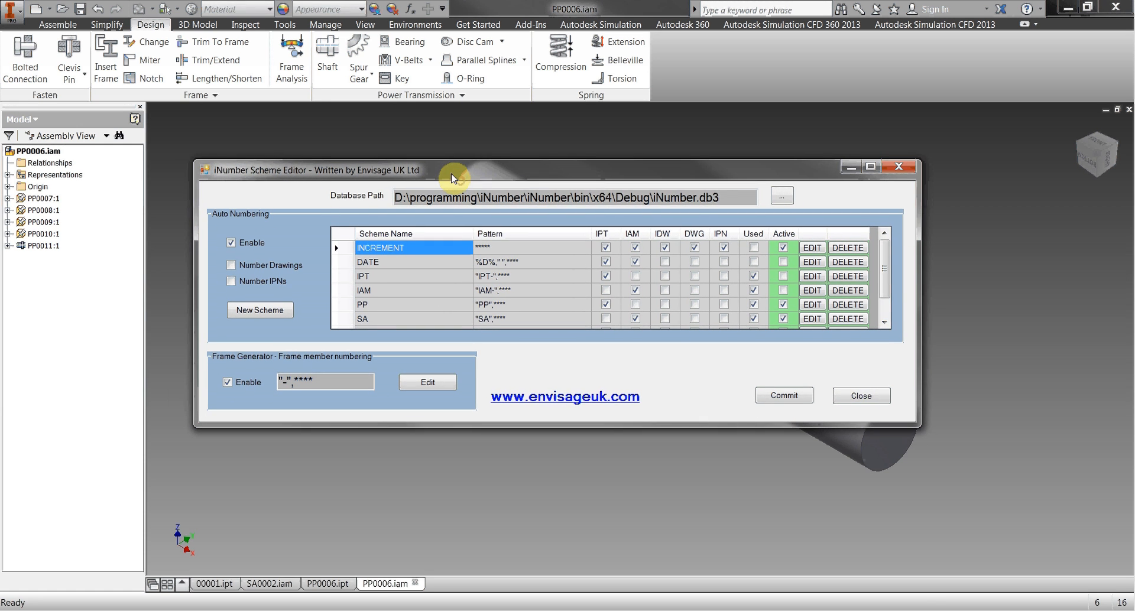
mouse_move(654, 412)
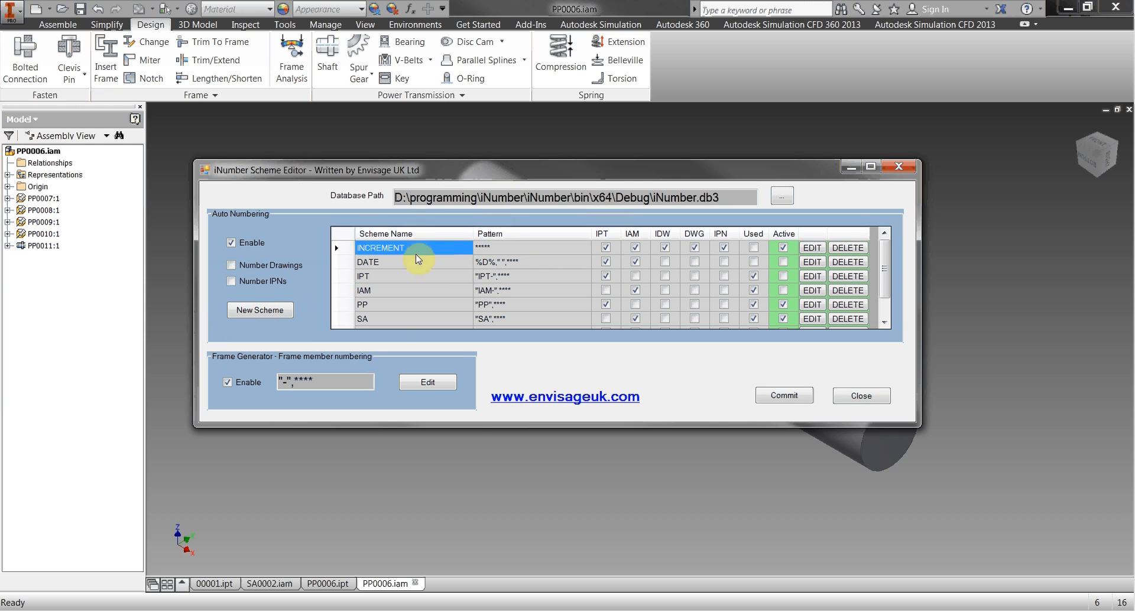
mouse_move(402, 322)
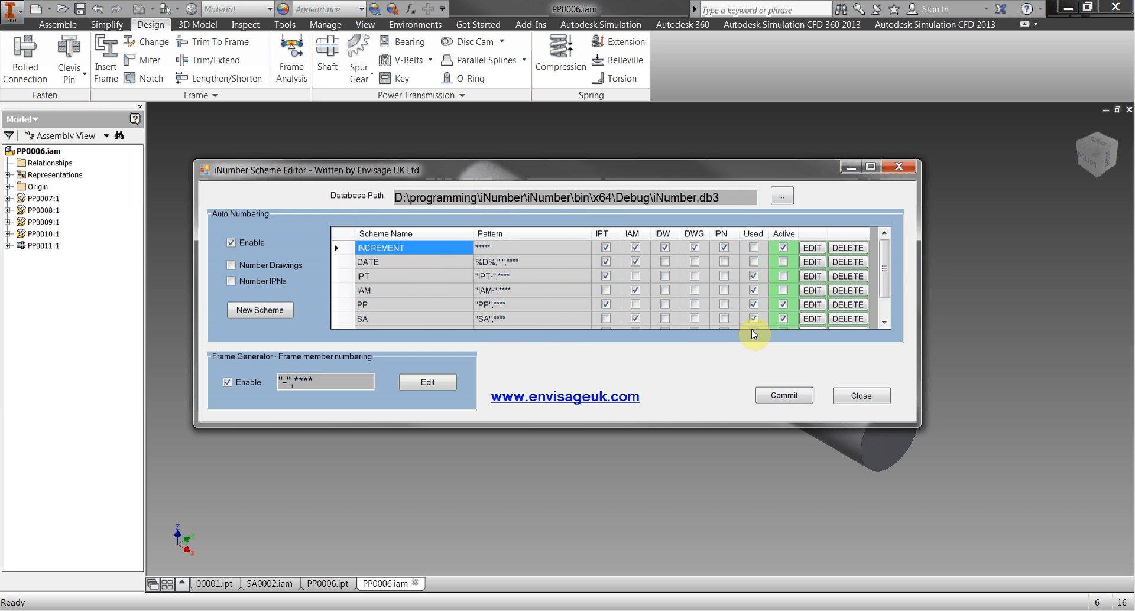
click(784, 304)
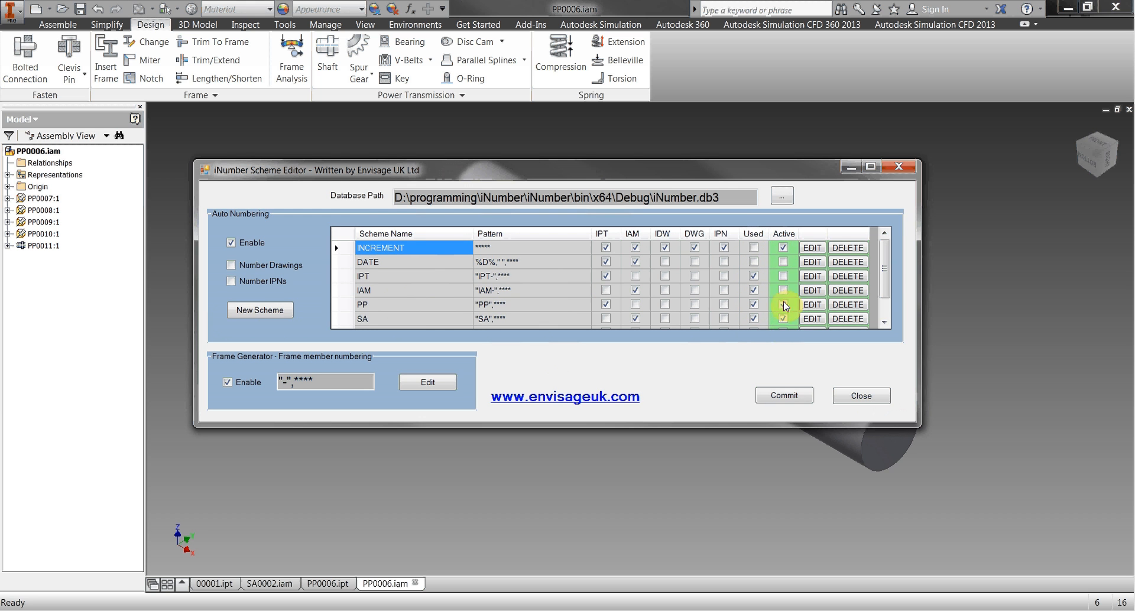
click(782, 304)
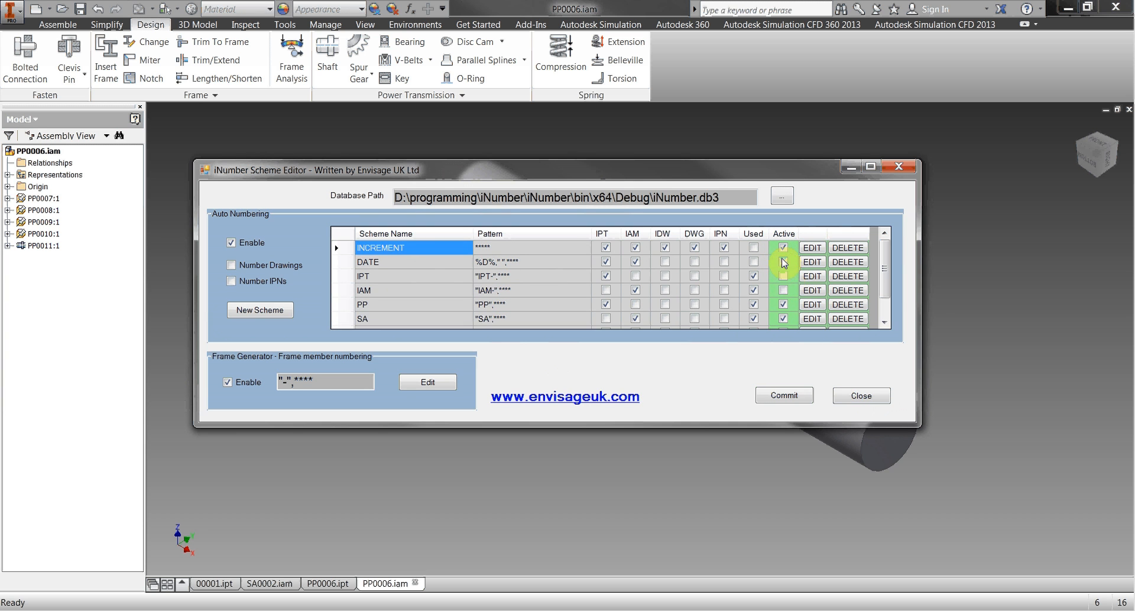
click(782, 261)
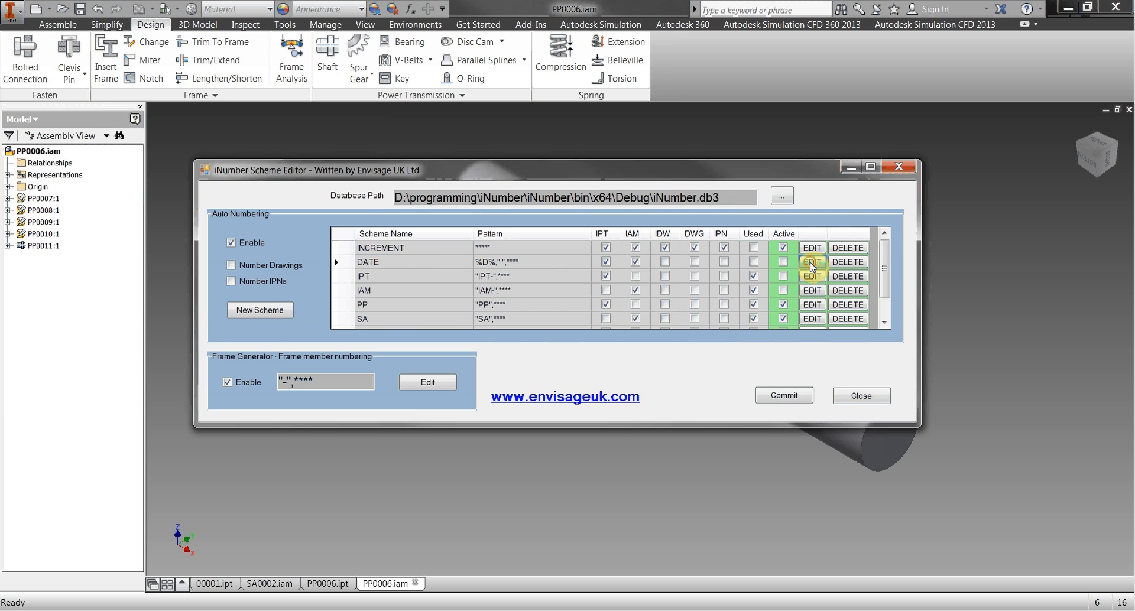
click(810, 261)
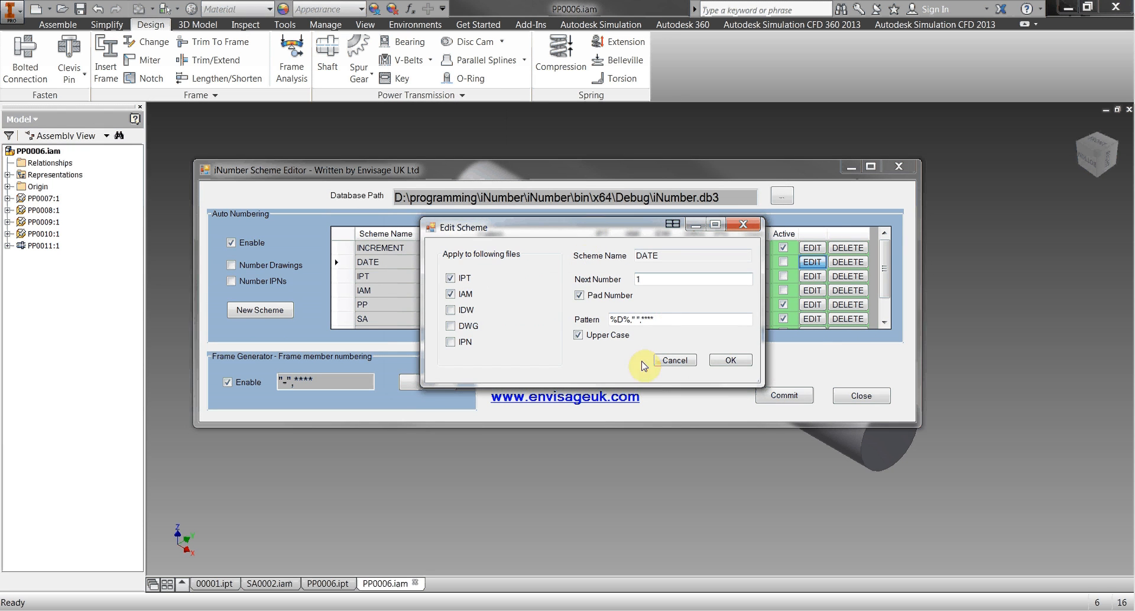
mouse_move(651, 351)
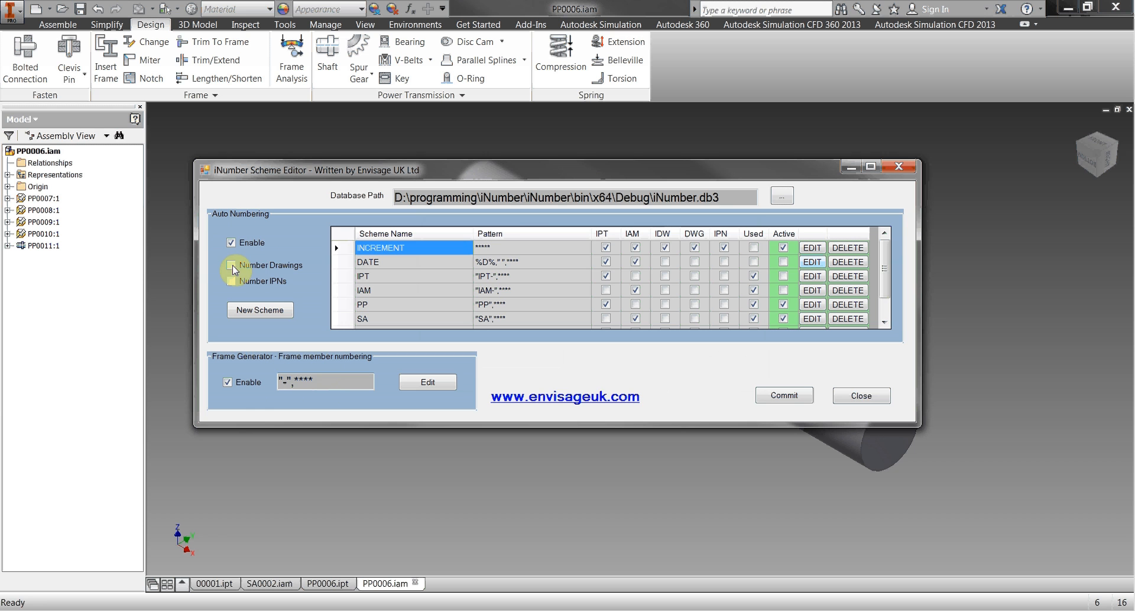
Close the iNumber Scheme Editor and bring the PP0006.iam assembly back to the front.
click(634, 262)
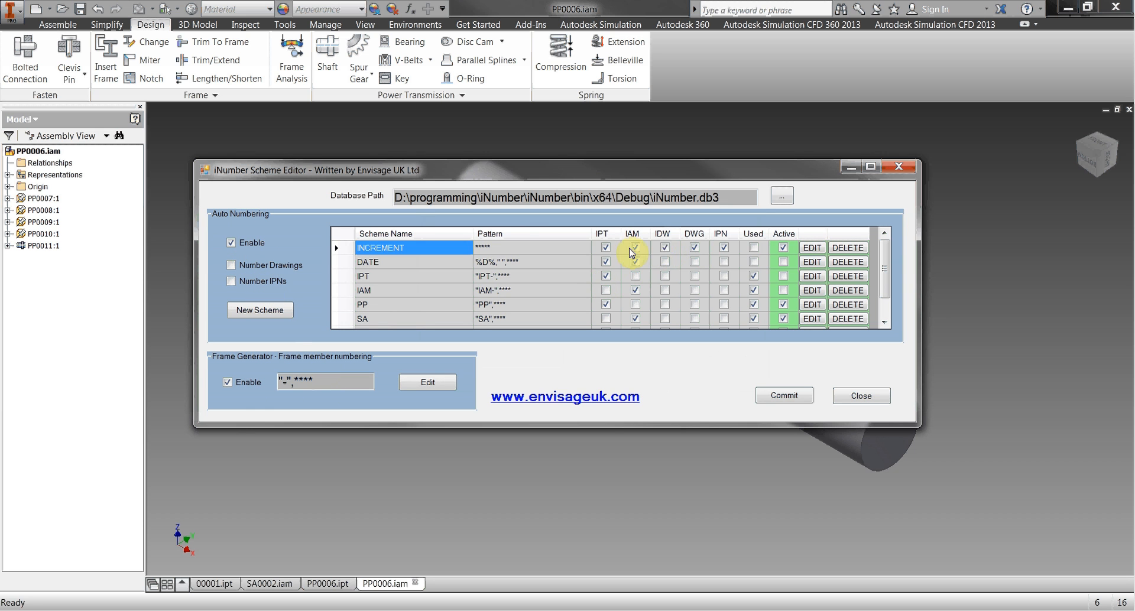
click(635, 261)
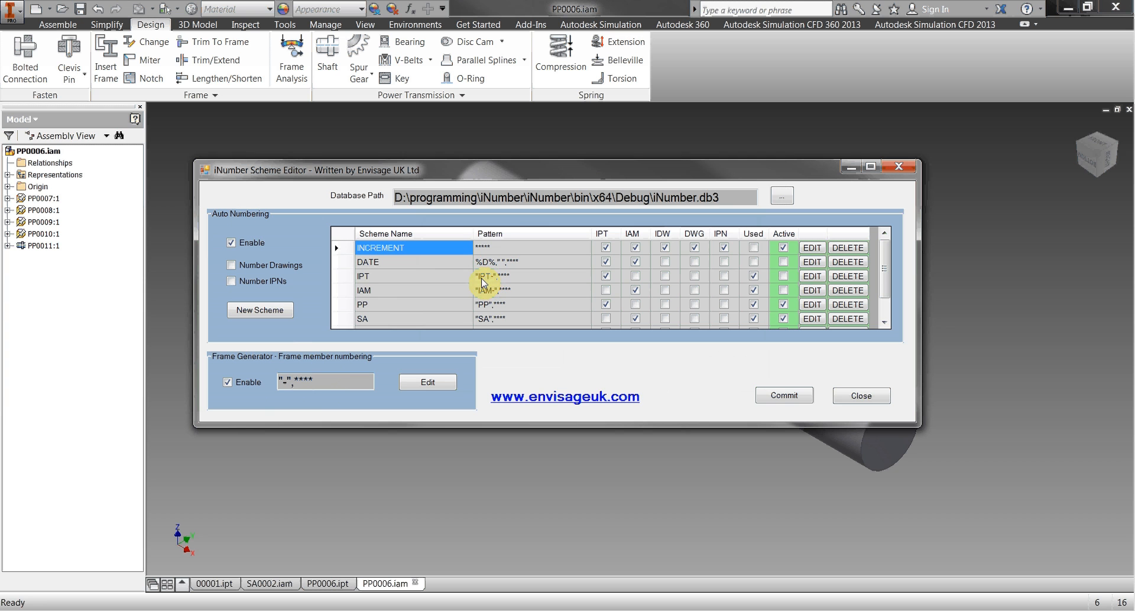
click(634, 261)
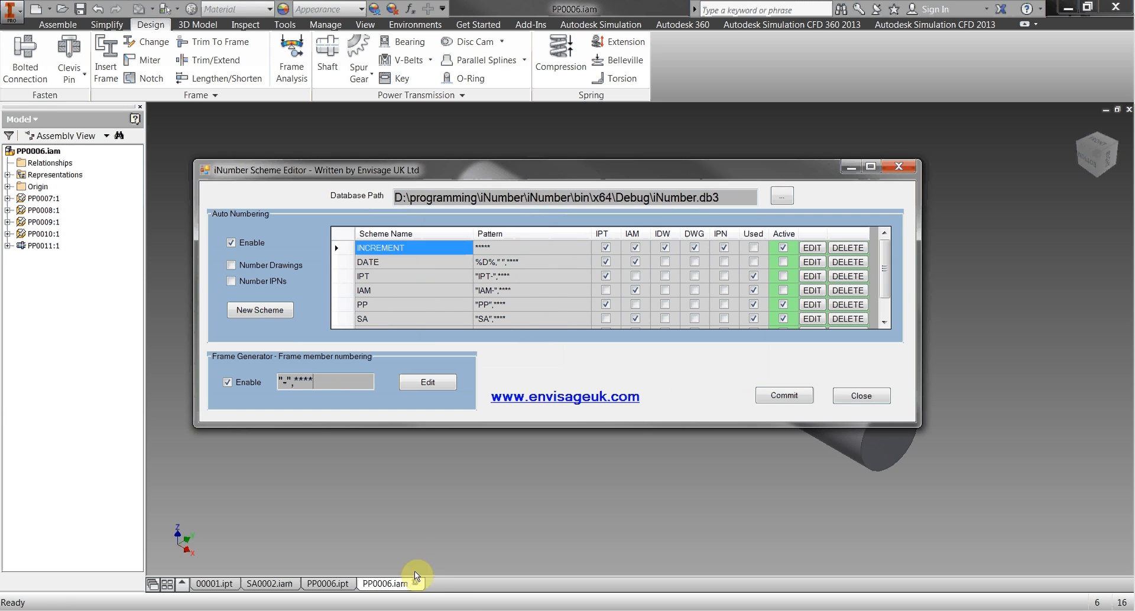
click(860, 395)
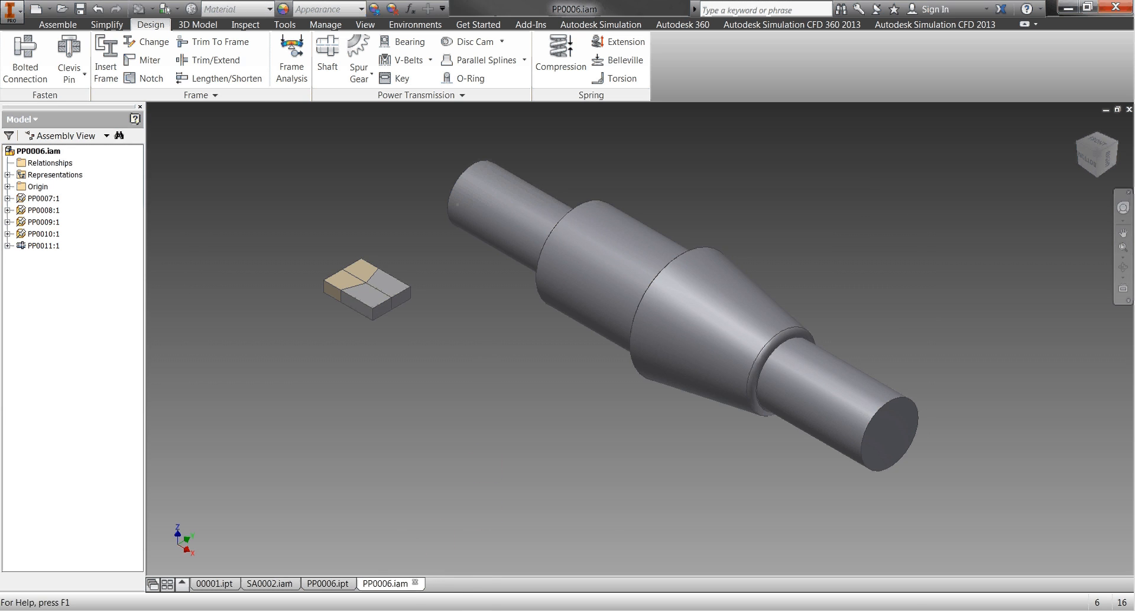